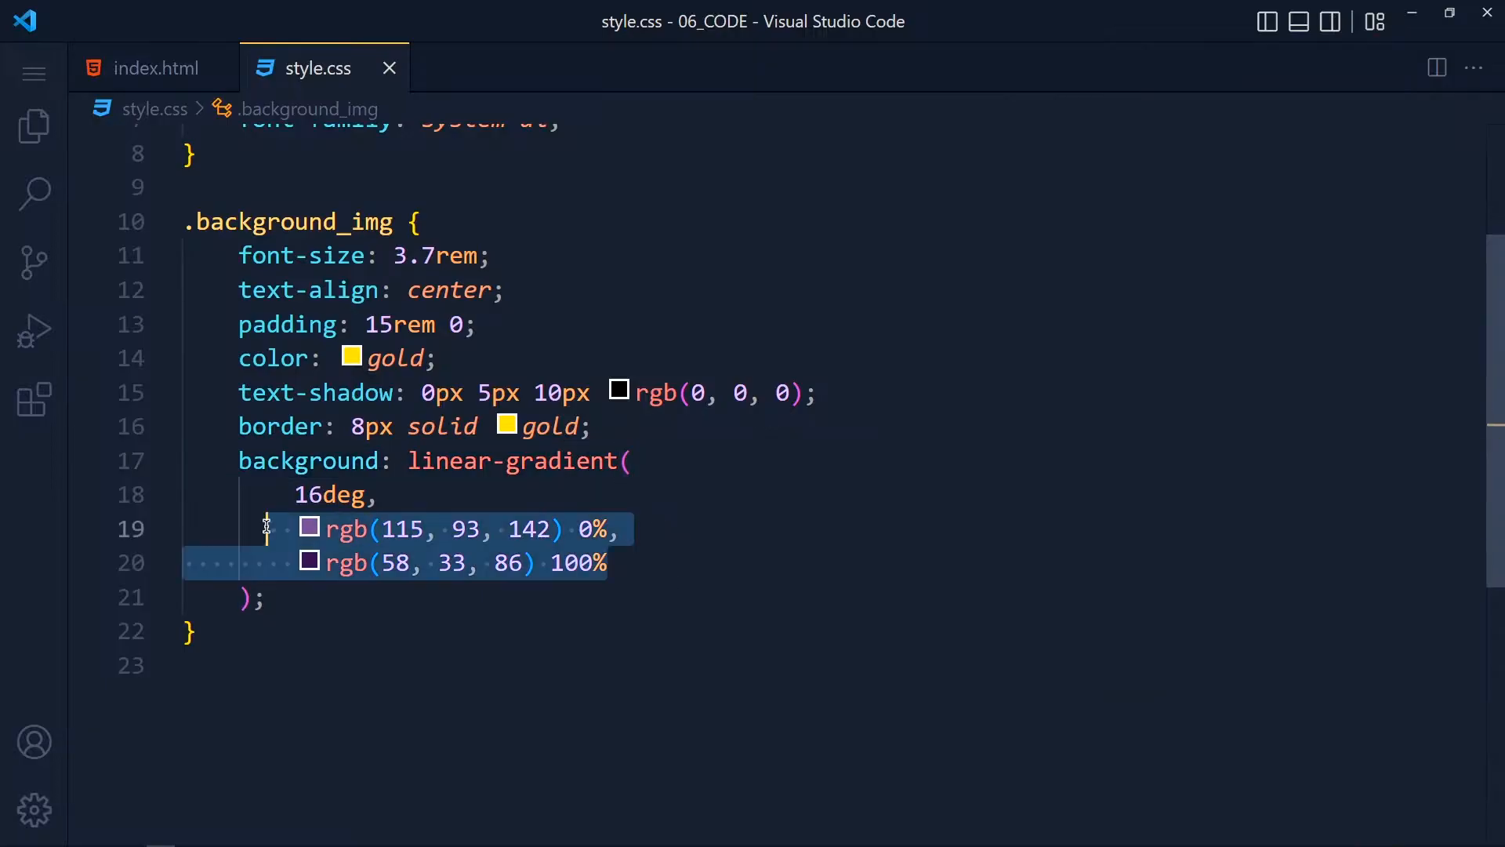
Bring up index.html showing the background_img div with its h2 and h1 headings.
left_click(154, 67)
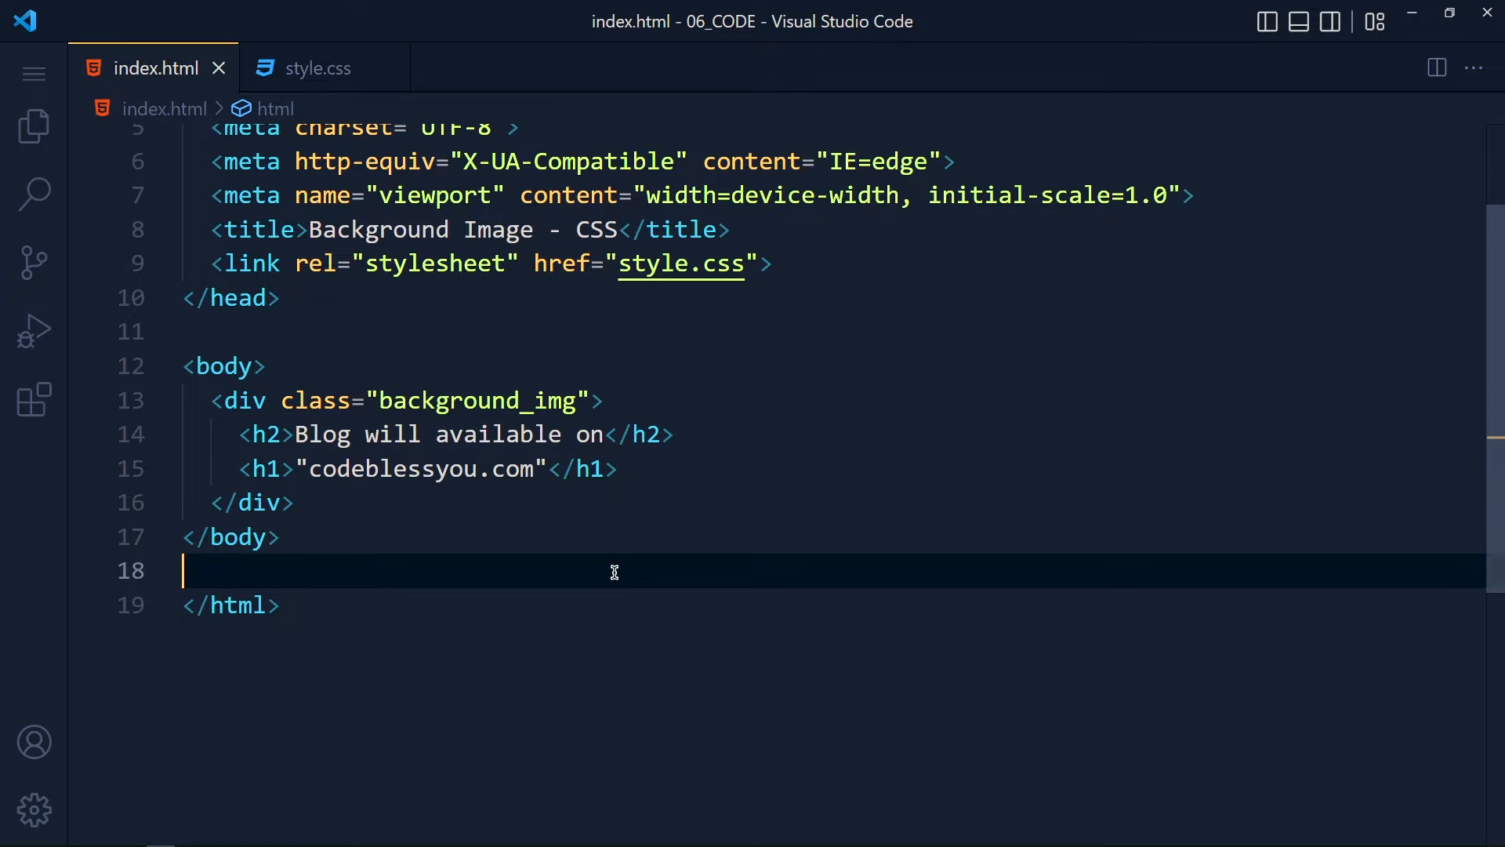
mouse_move(625, 411)
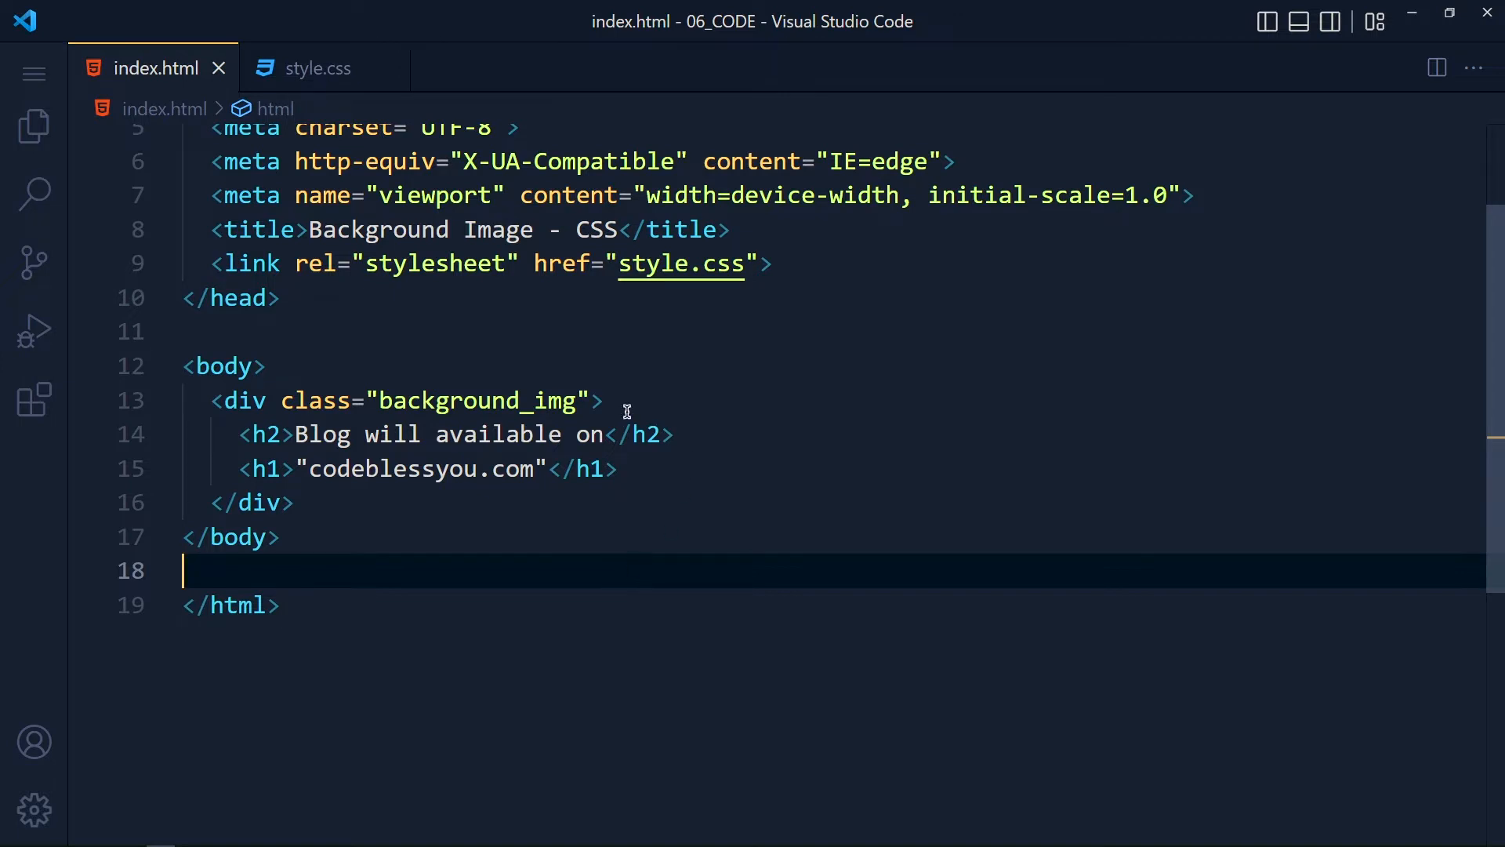
Point out the background_img div and the style.css link in the page head.
left_click(543, 400)
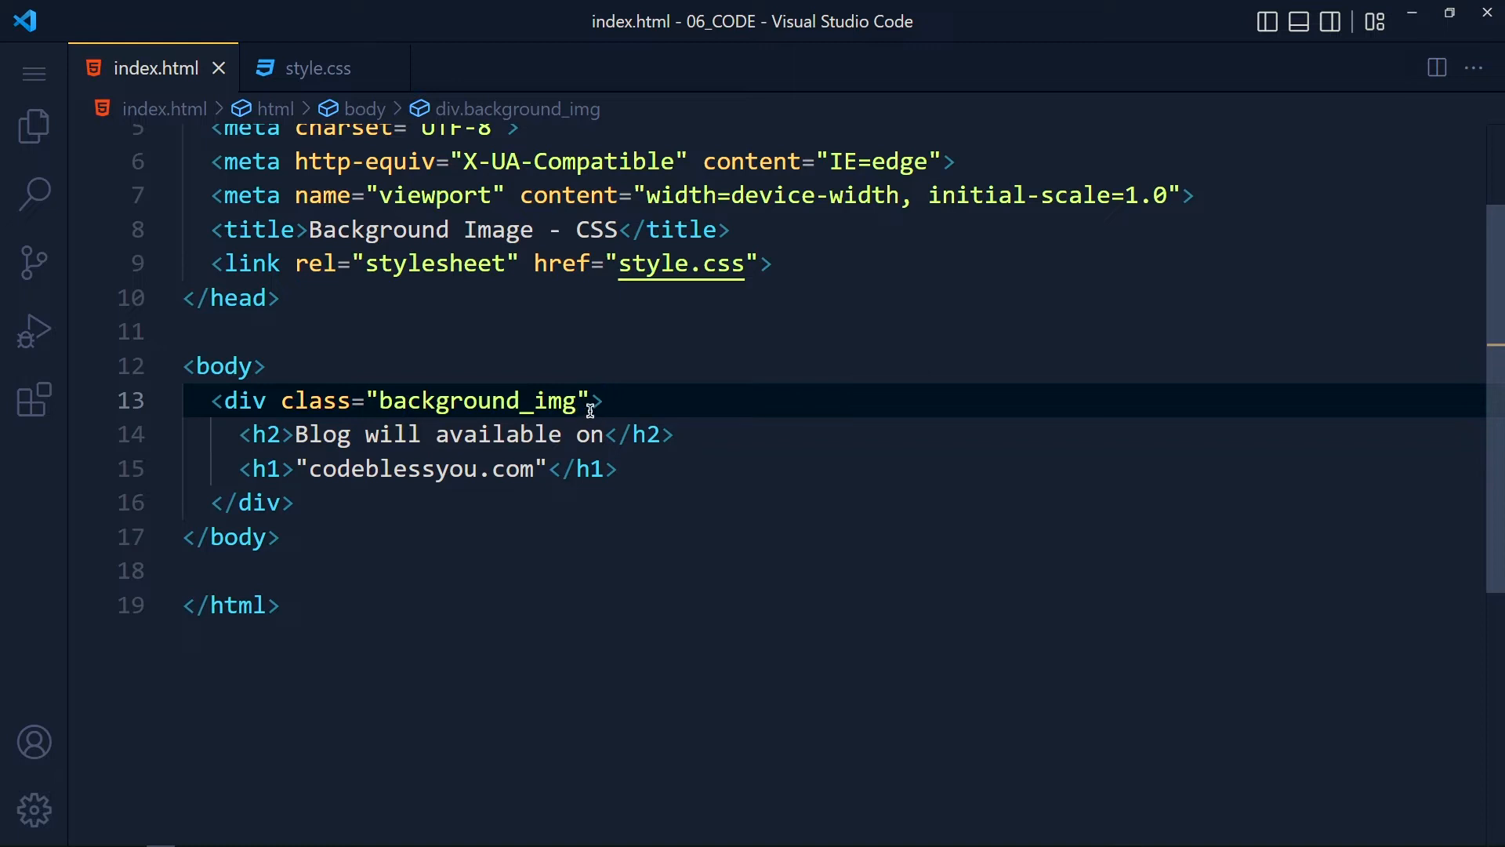
mouse_move(257, 434)
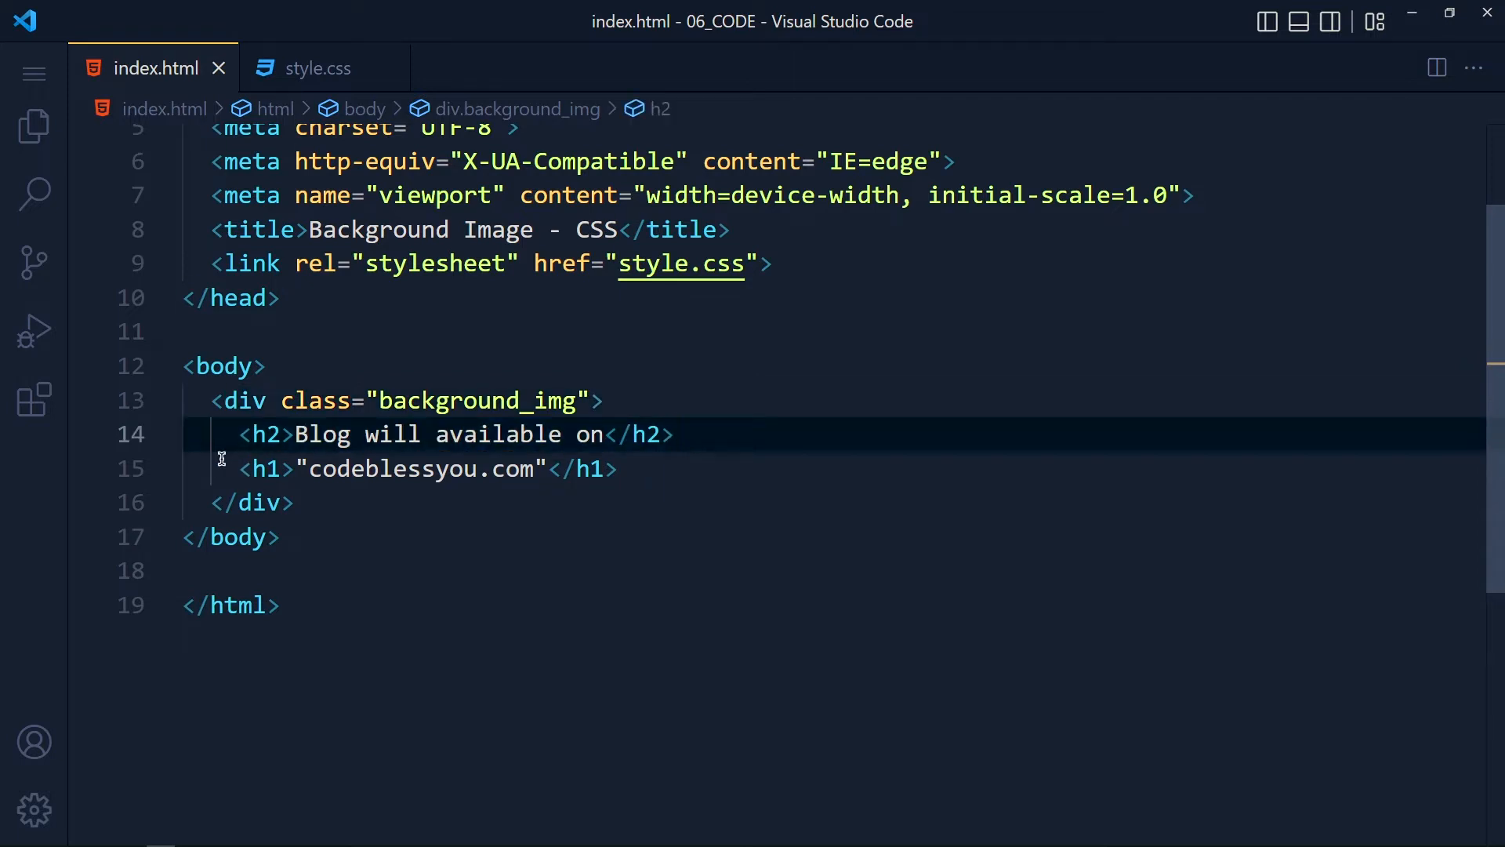
left_click(335, 469)
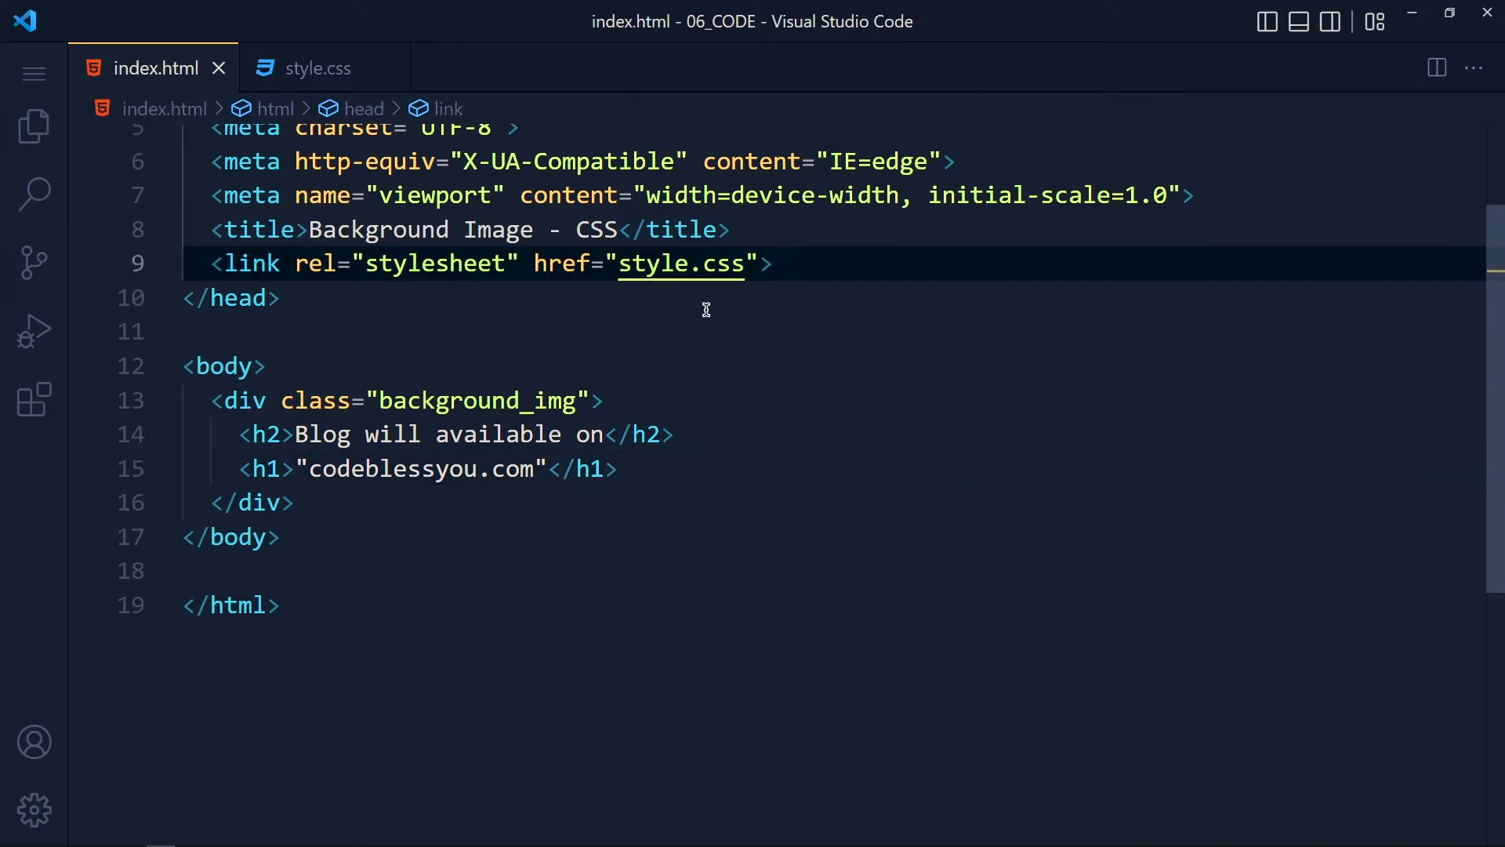
mouse_move(745, 291)
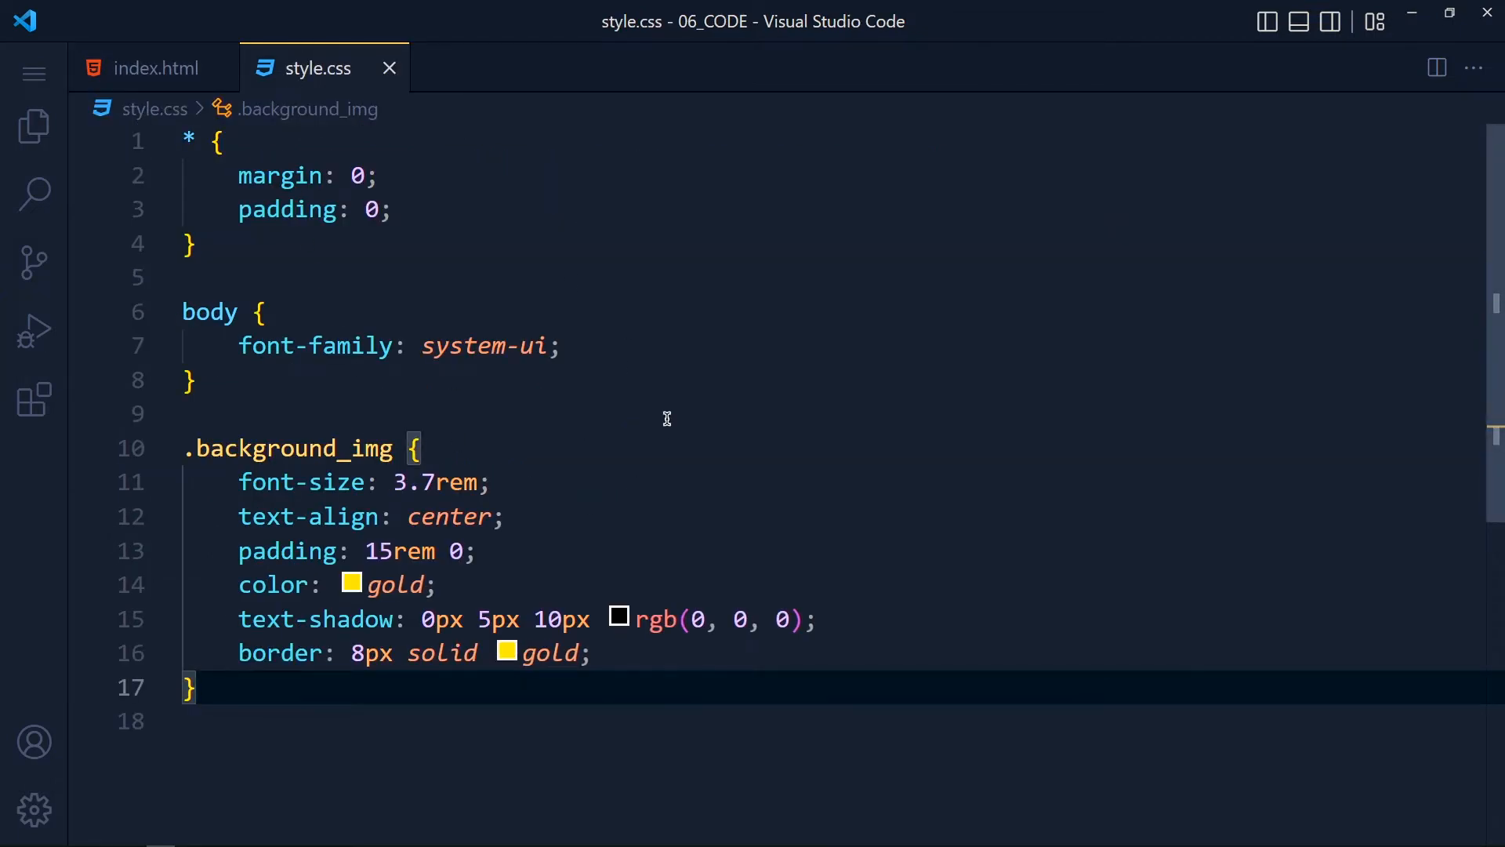
Launch index.html with Live Server to preview the gold headline page in Chrome.
right_click(191, 202)
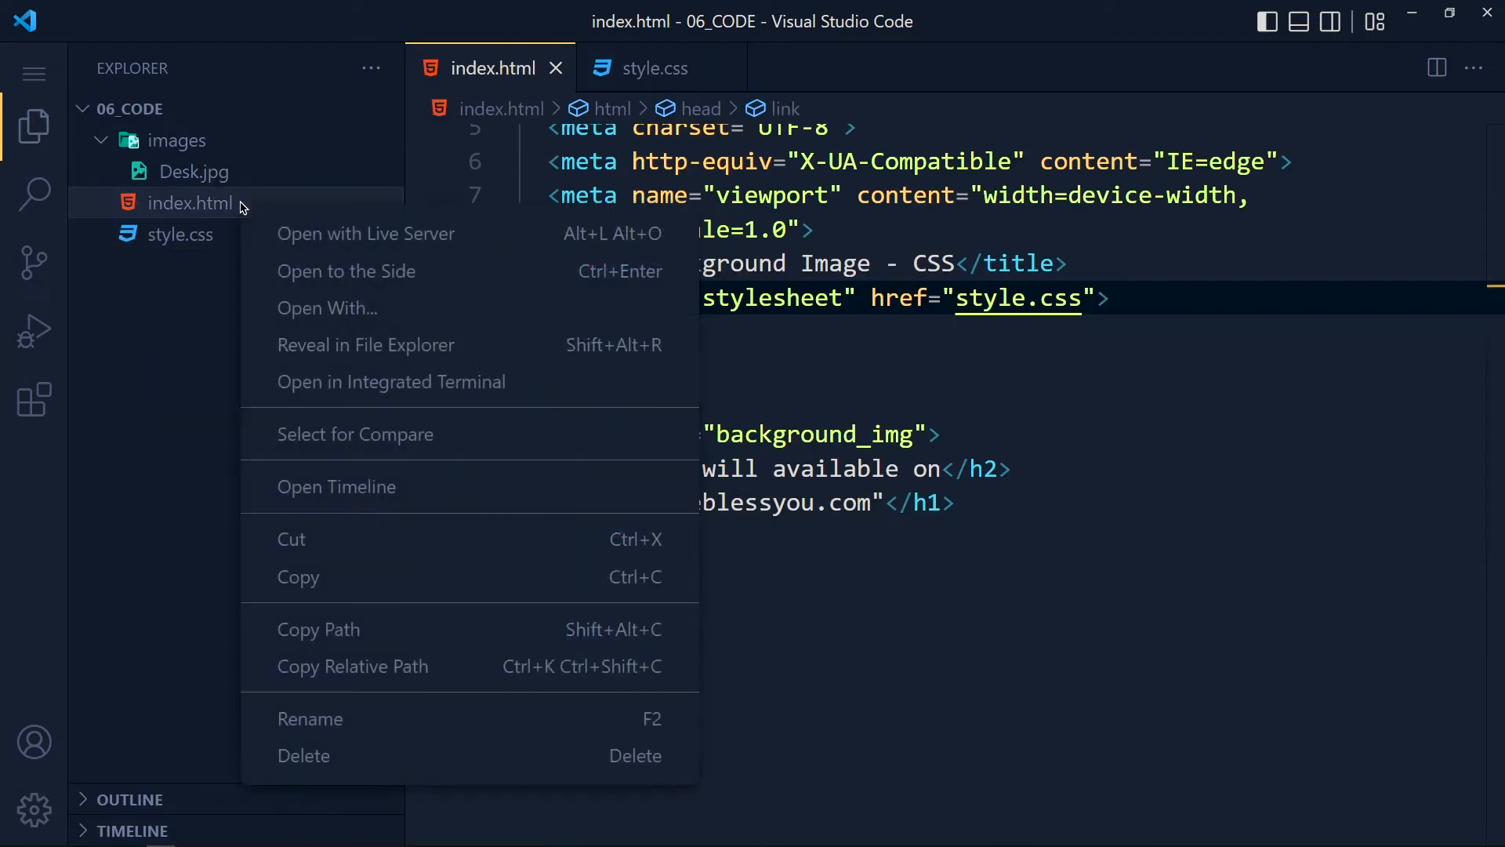
mouse_move(365, 234)
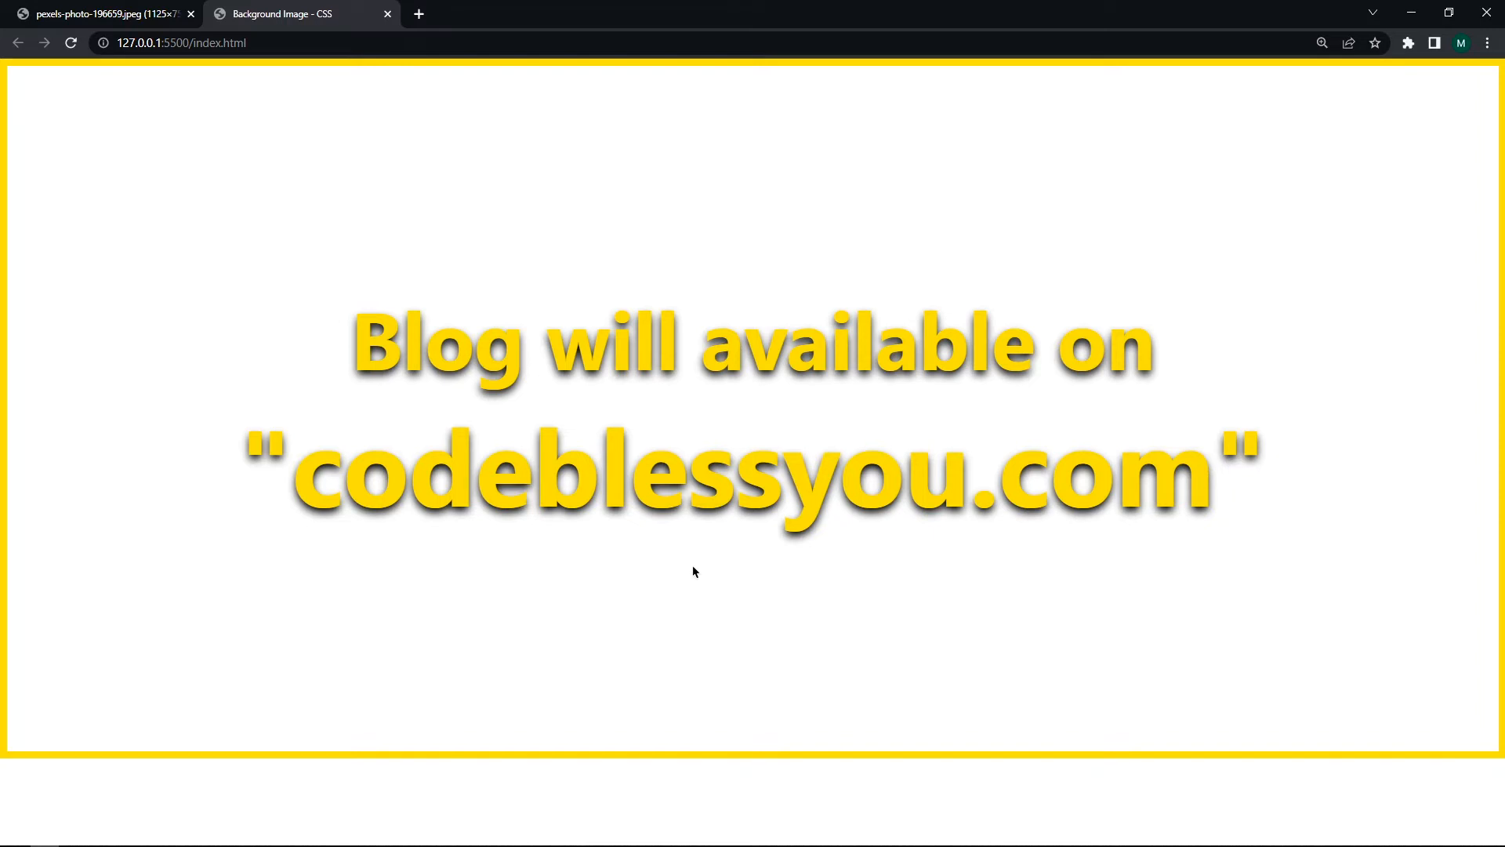
mouse_move(550, 756)
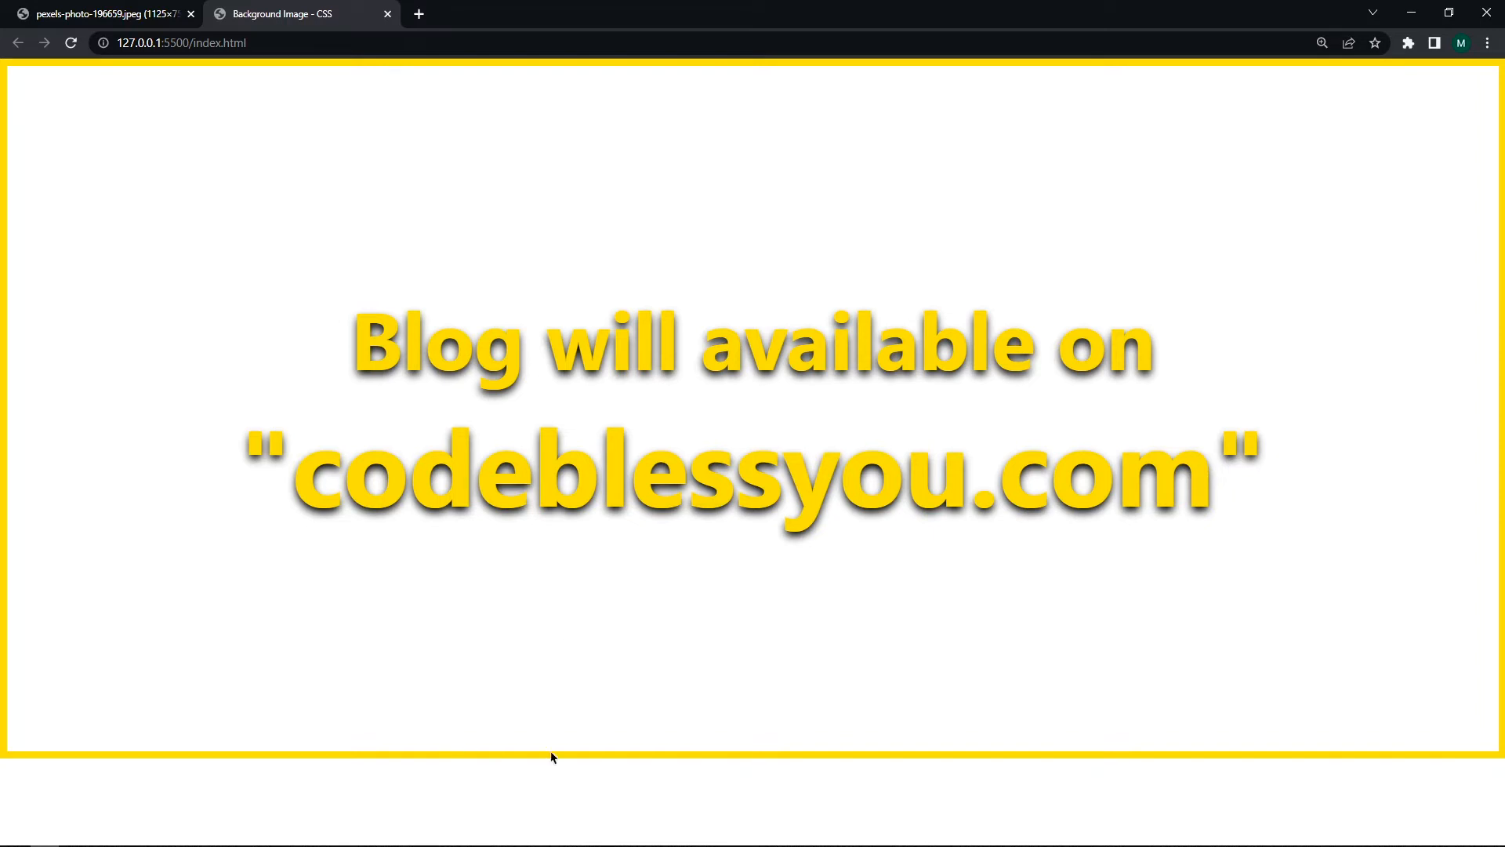
mouse_move(762, 564)
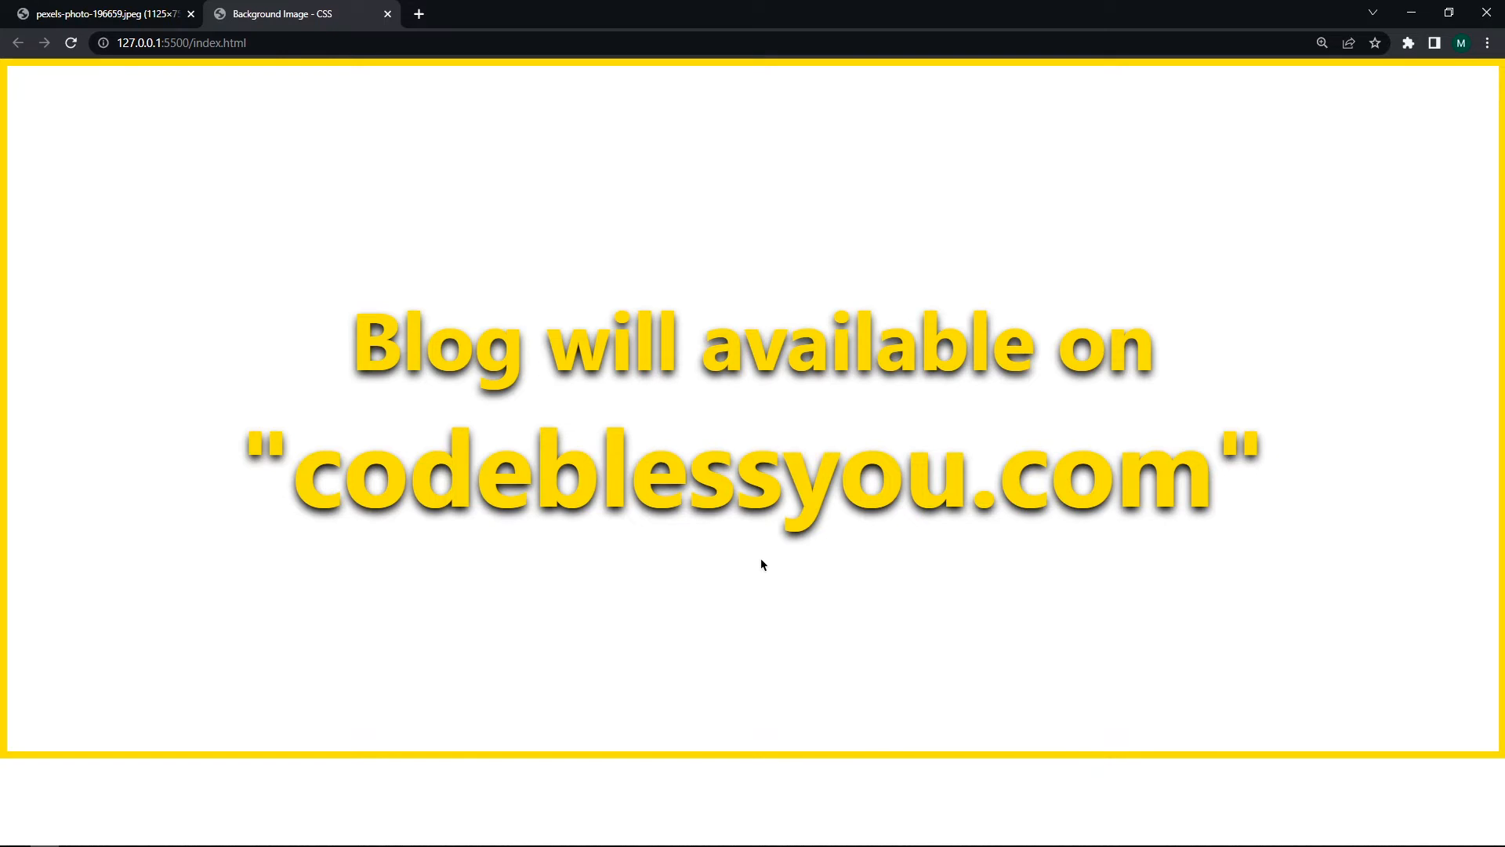
mouse_move(551, 702)
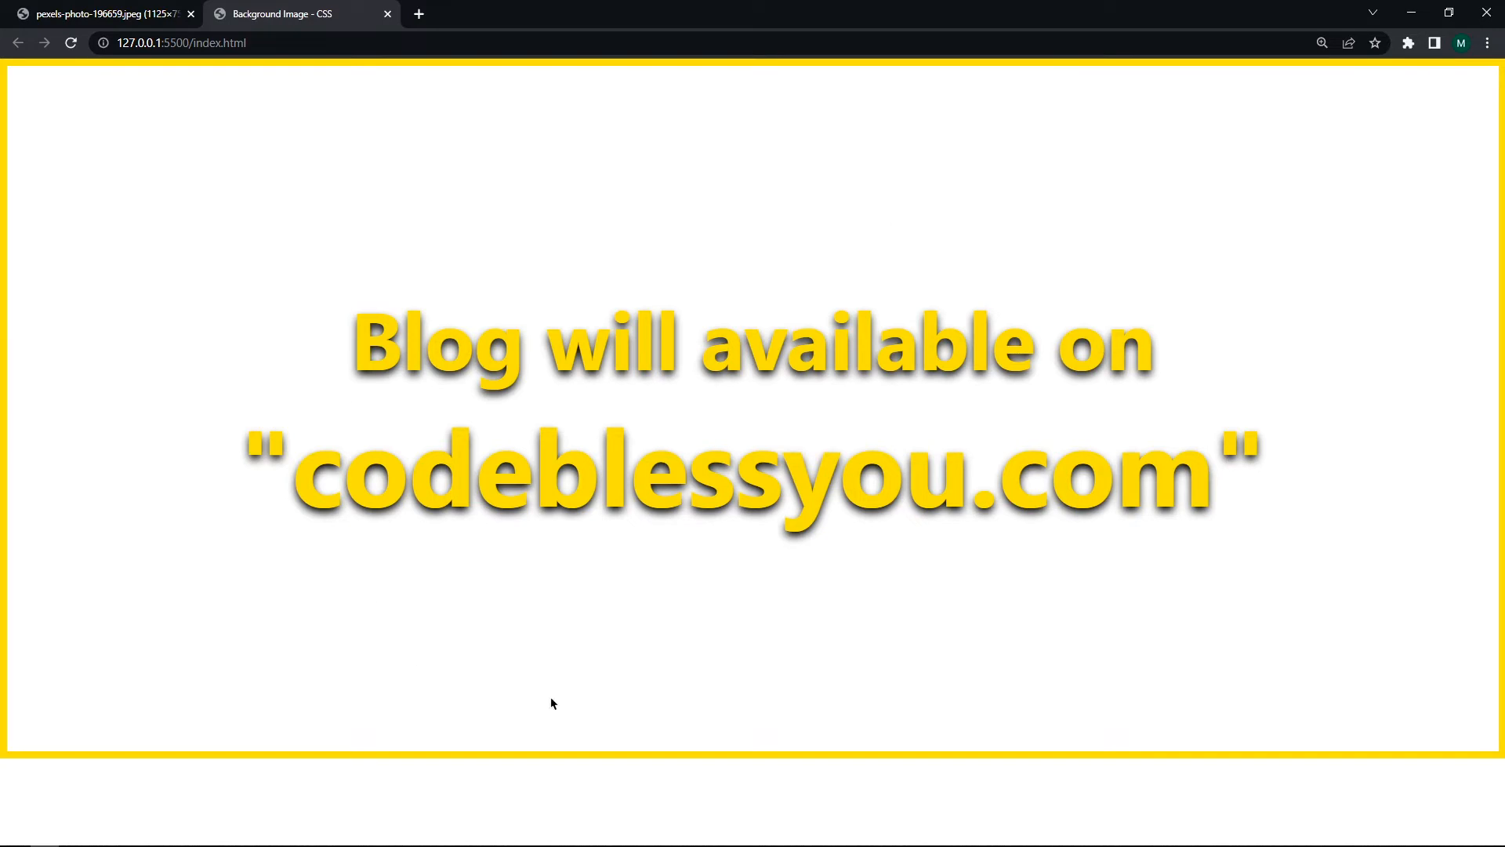
mouse_move(804, 594)
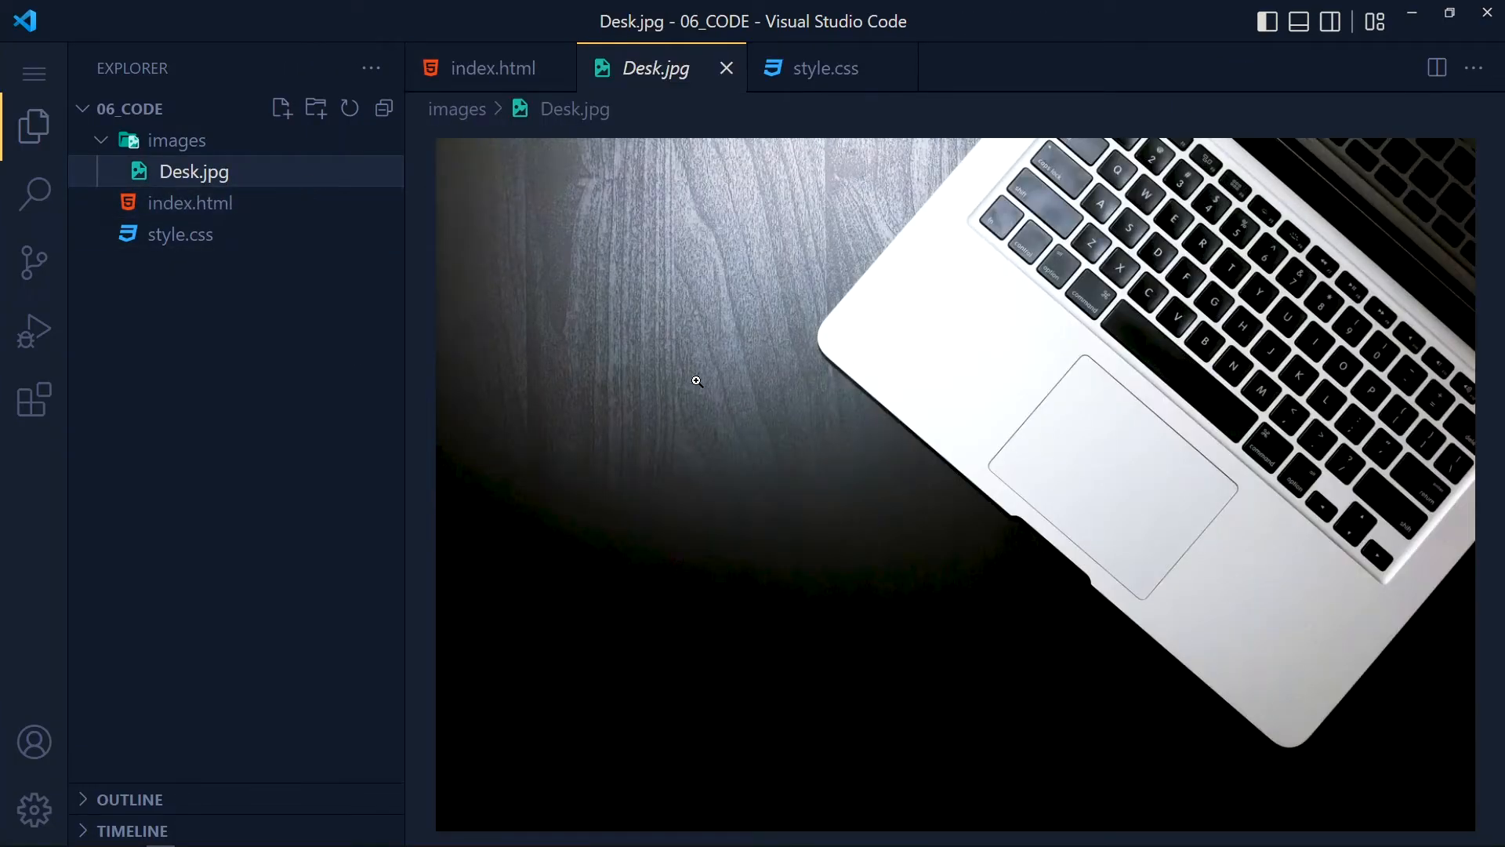
Add background-image: url("images/Desk.jpg") to the .background_img rule.
left_click(823, 67)
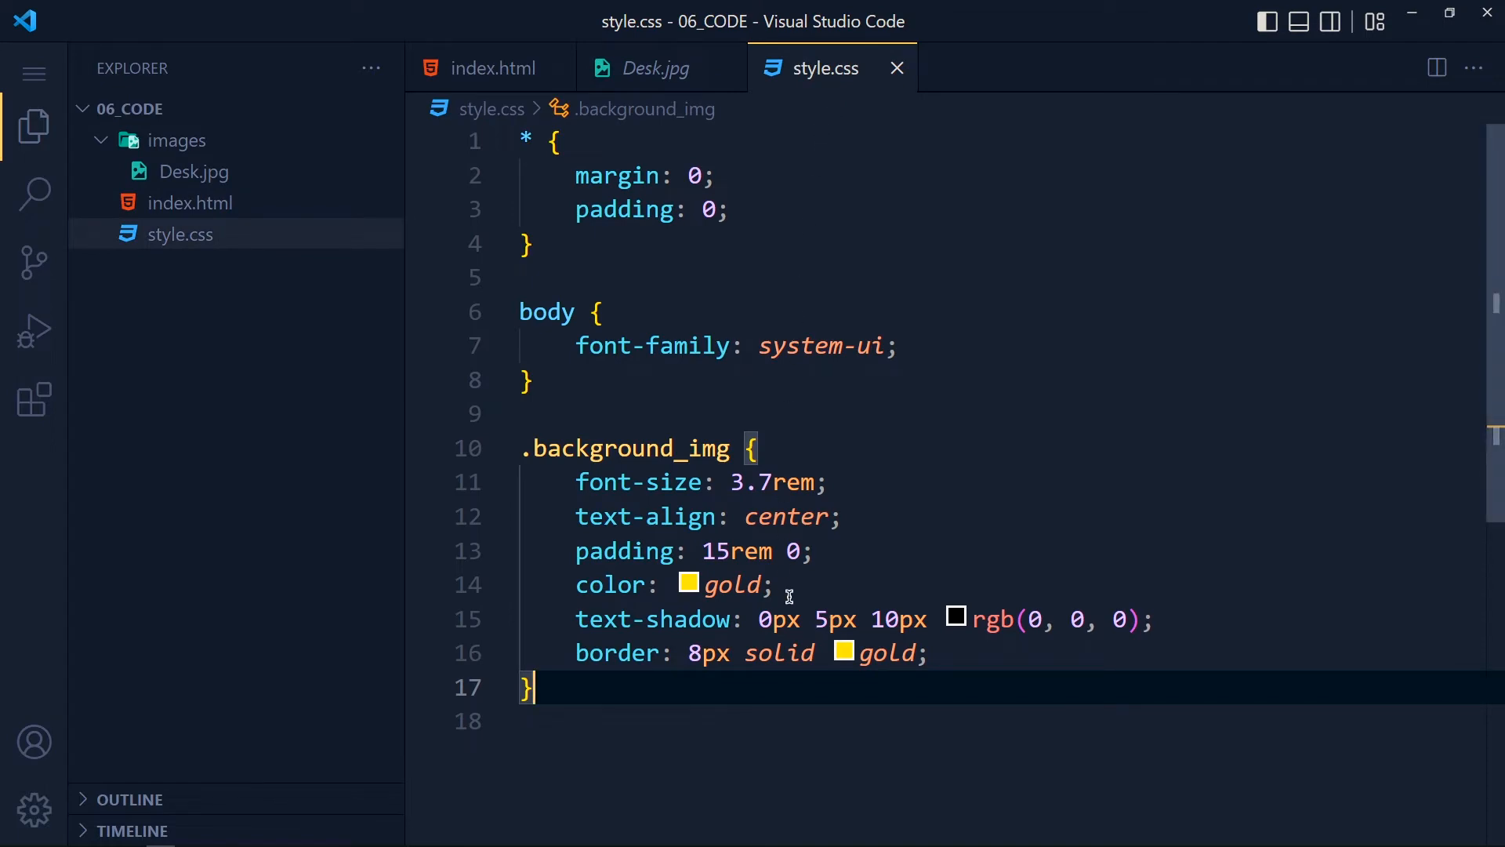
type("back")
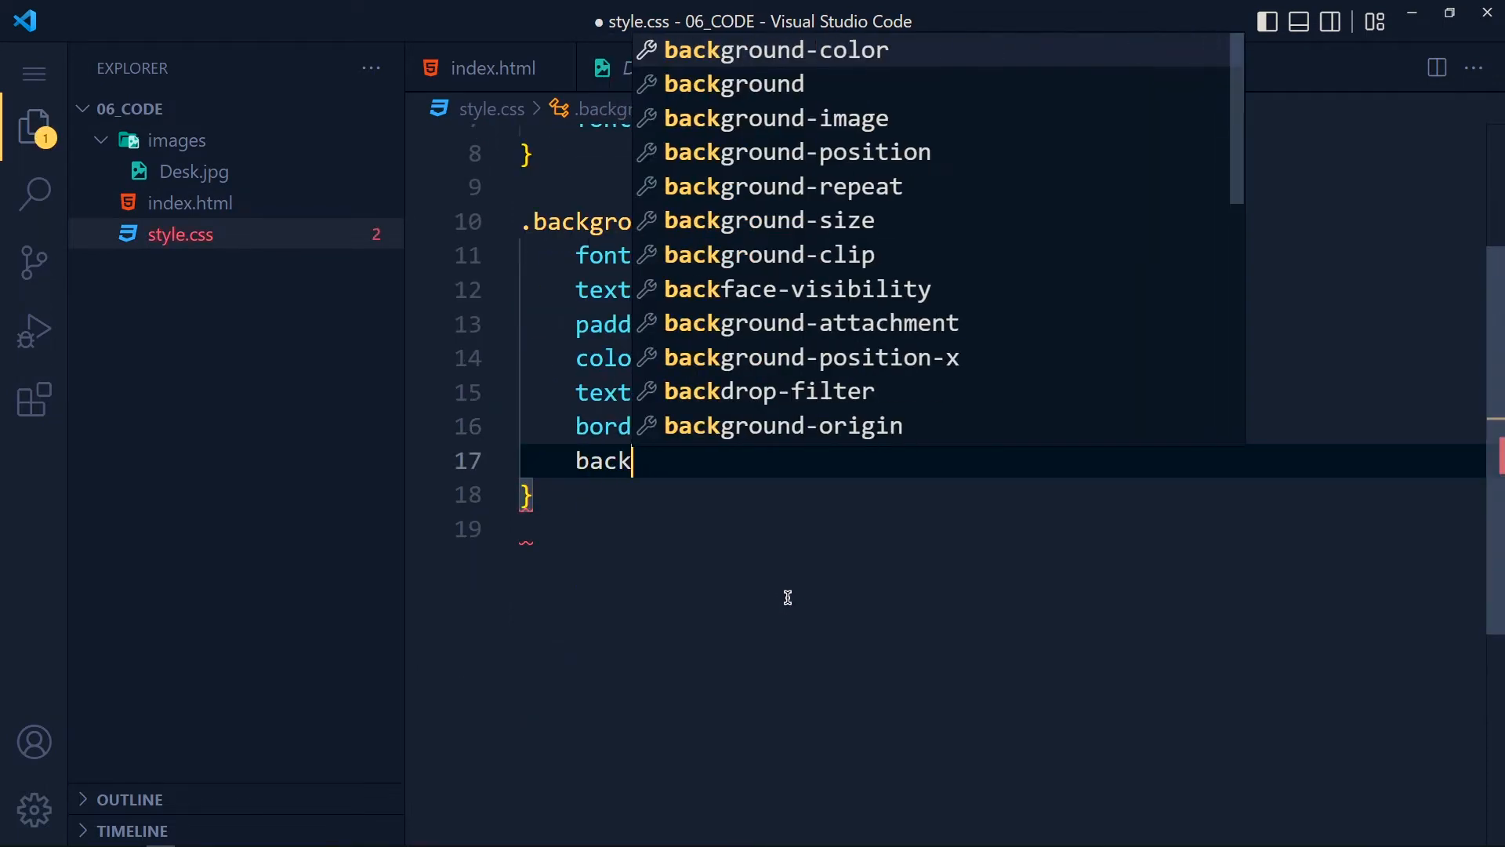
type("ground-image: url")
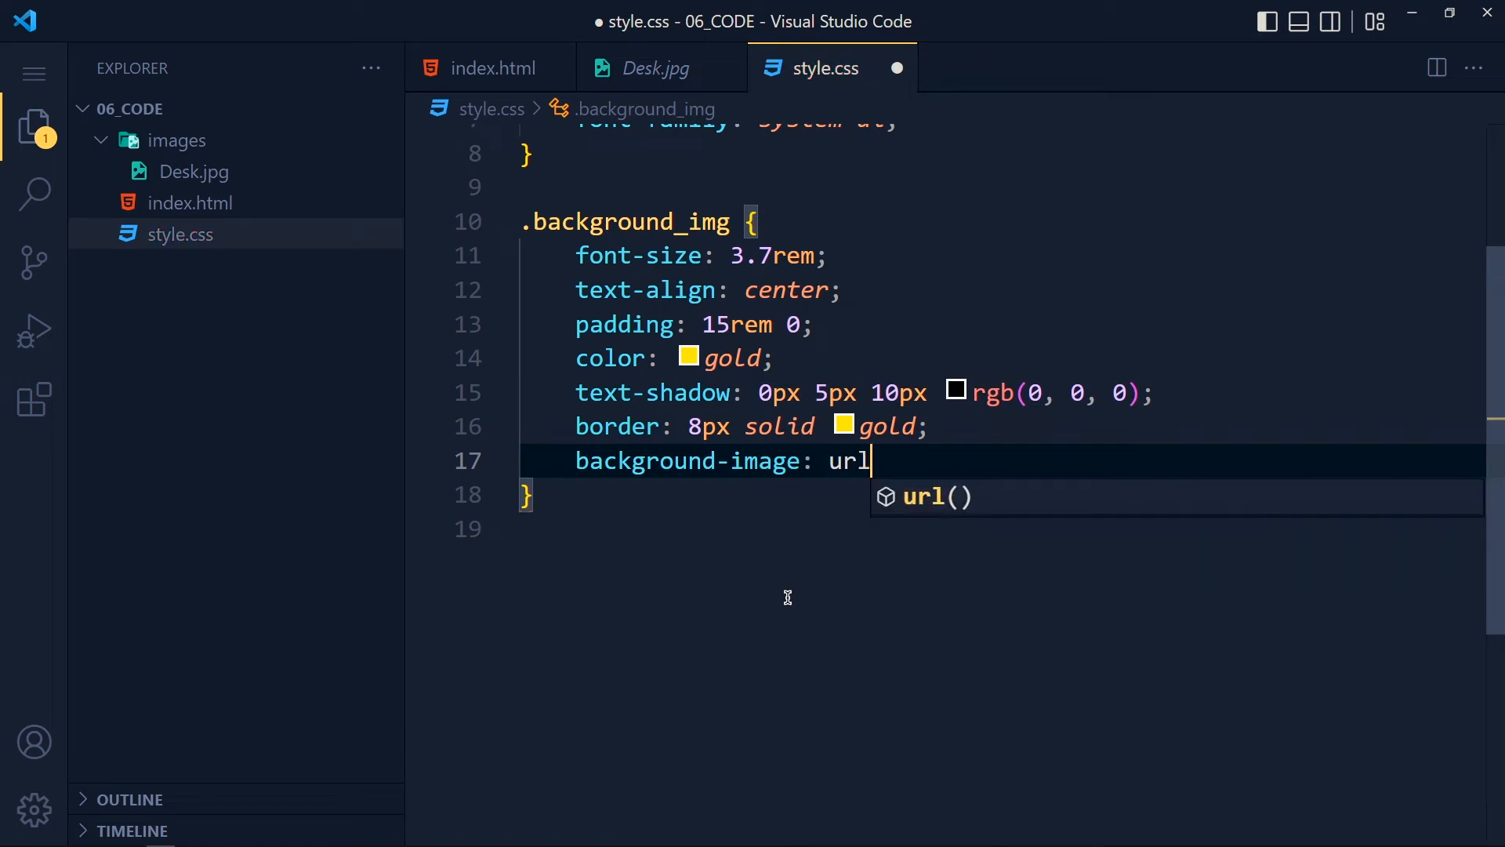
key("Tab")
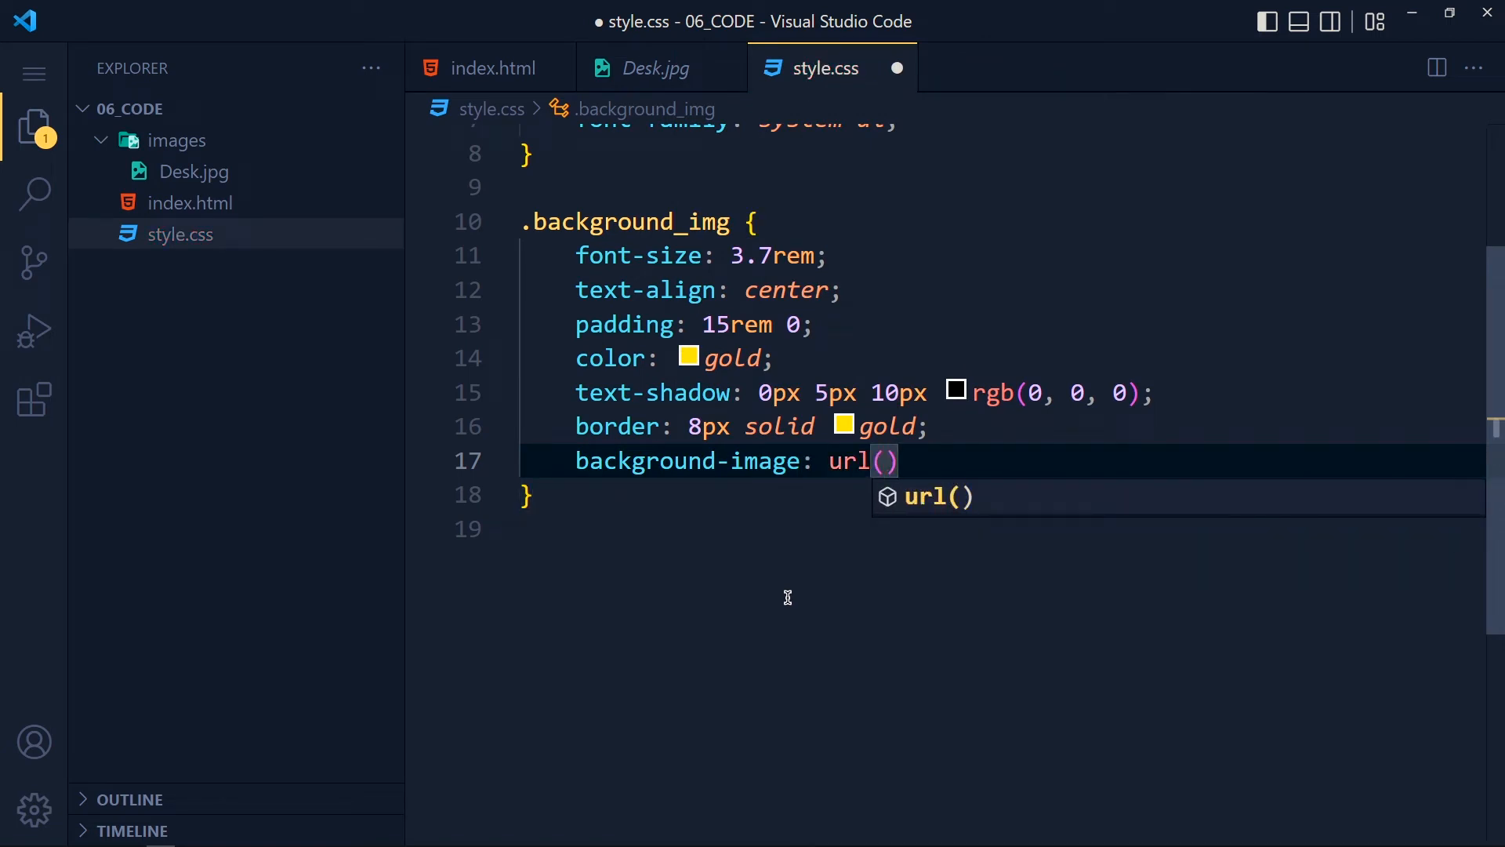
type("\"\"")
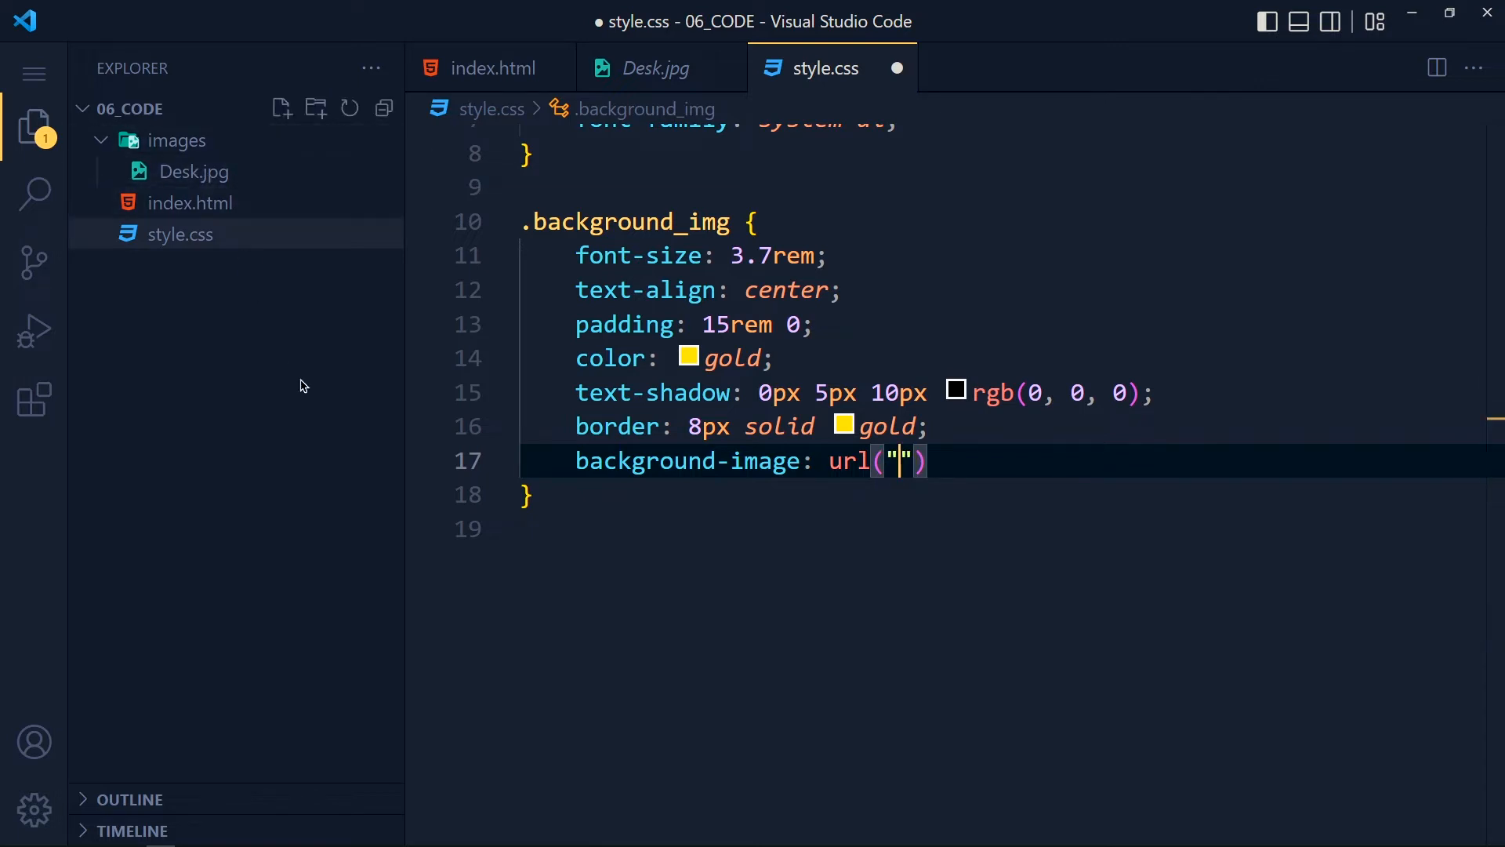
type("images")
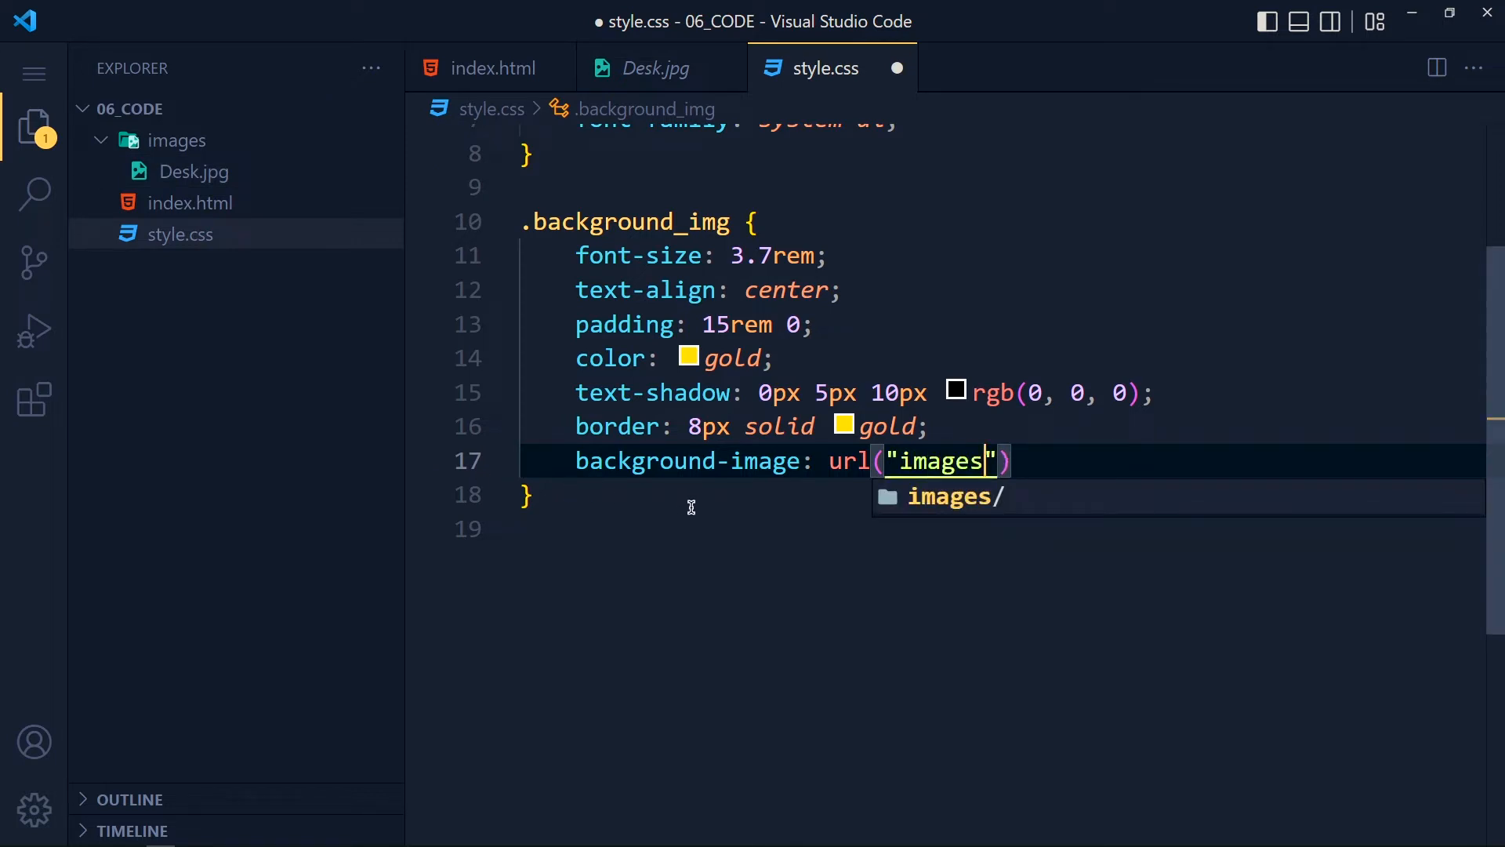
type("/")
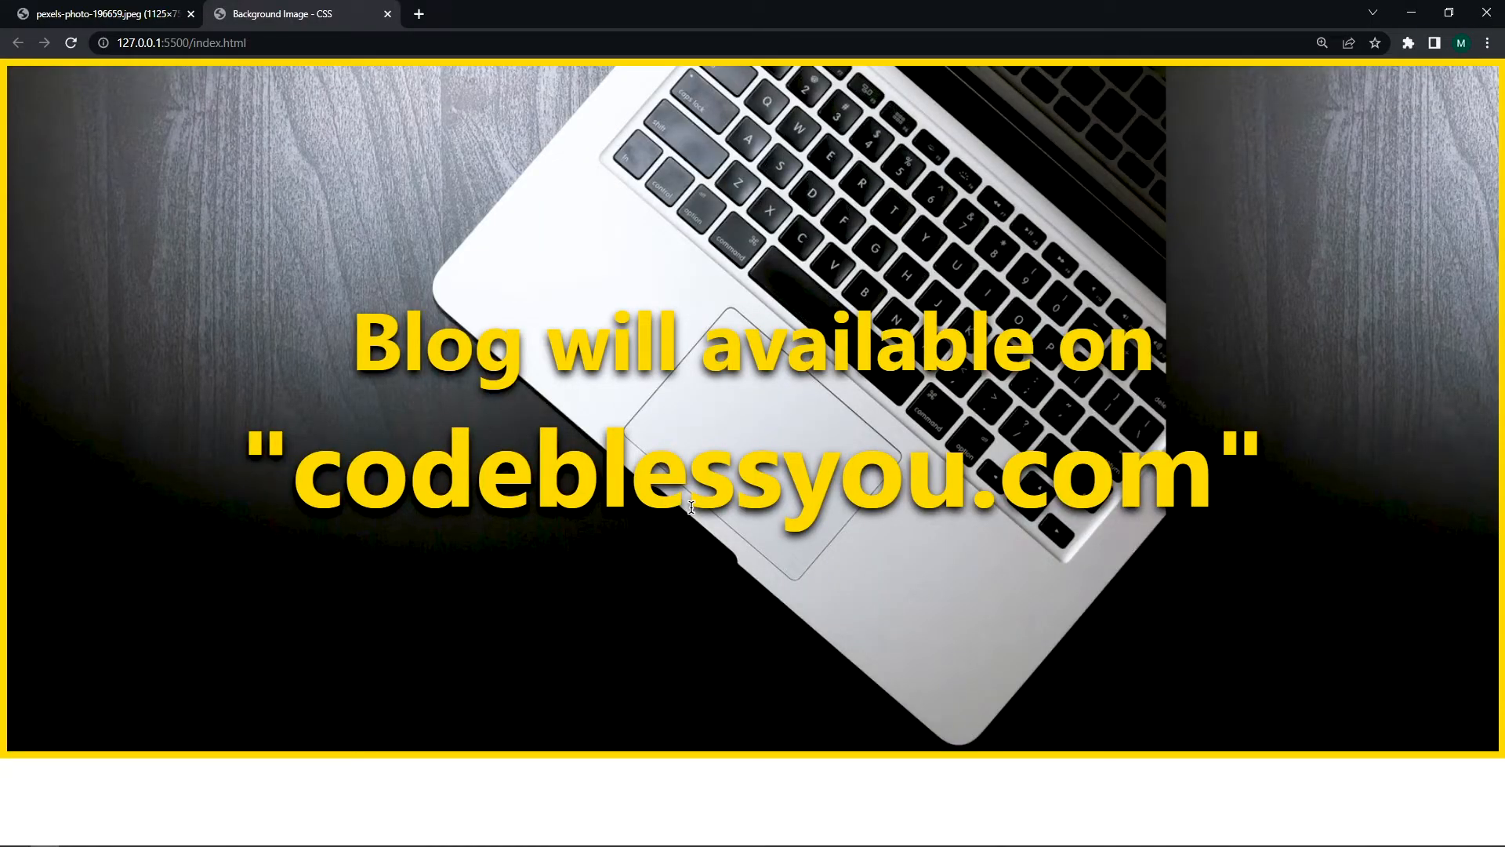
mouse_move(726, 585)
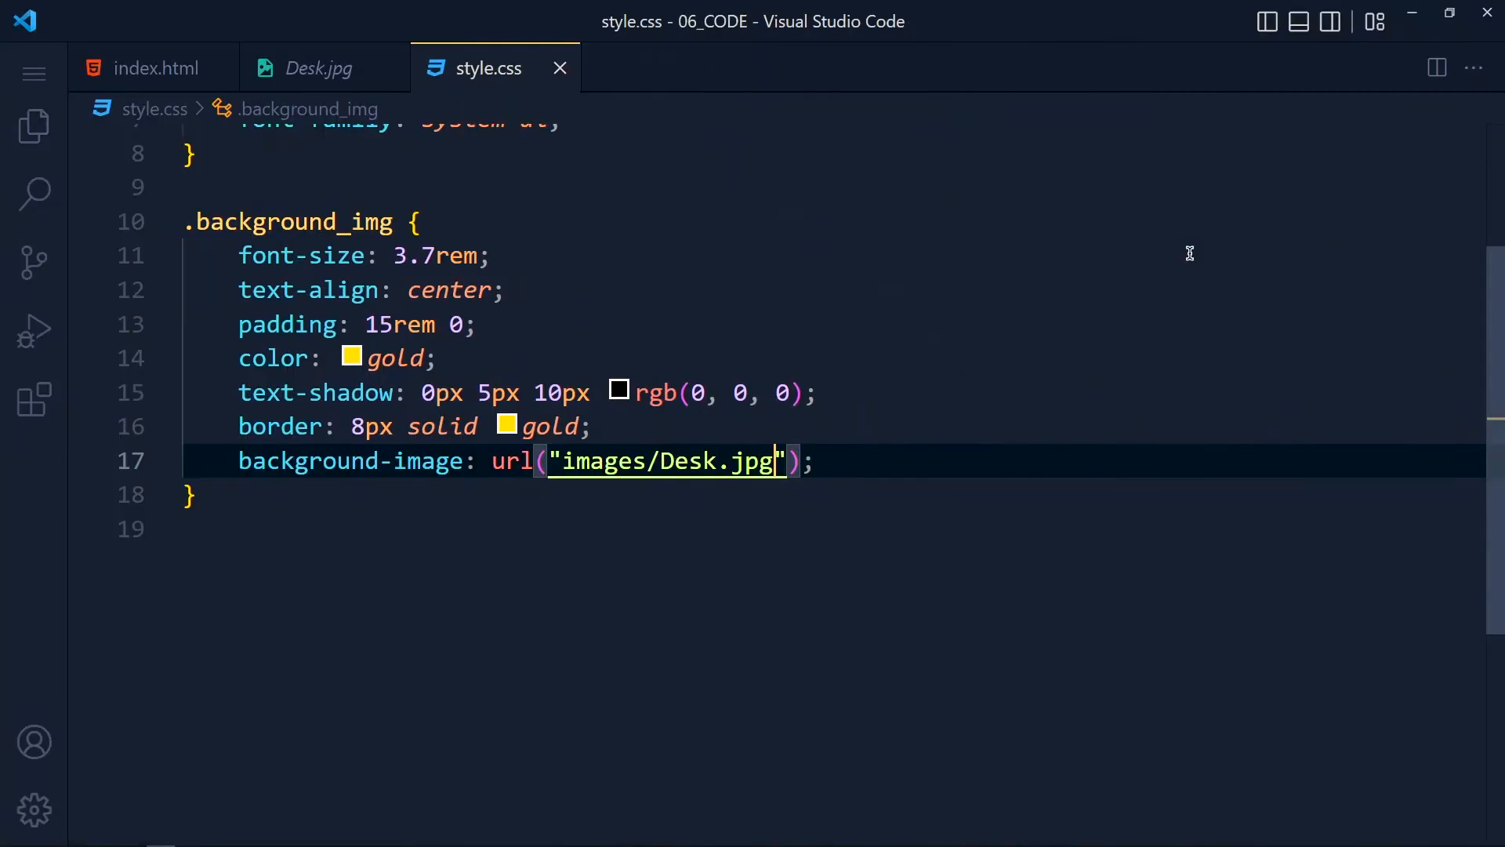
Add background-position center, background-size cover and background-repeat no-repeat, then save.
key("Enter")
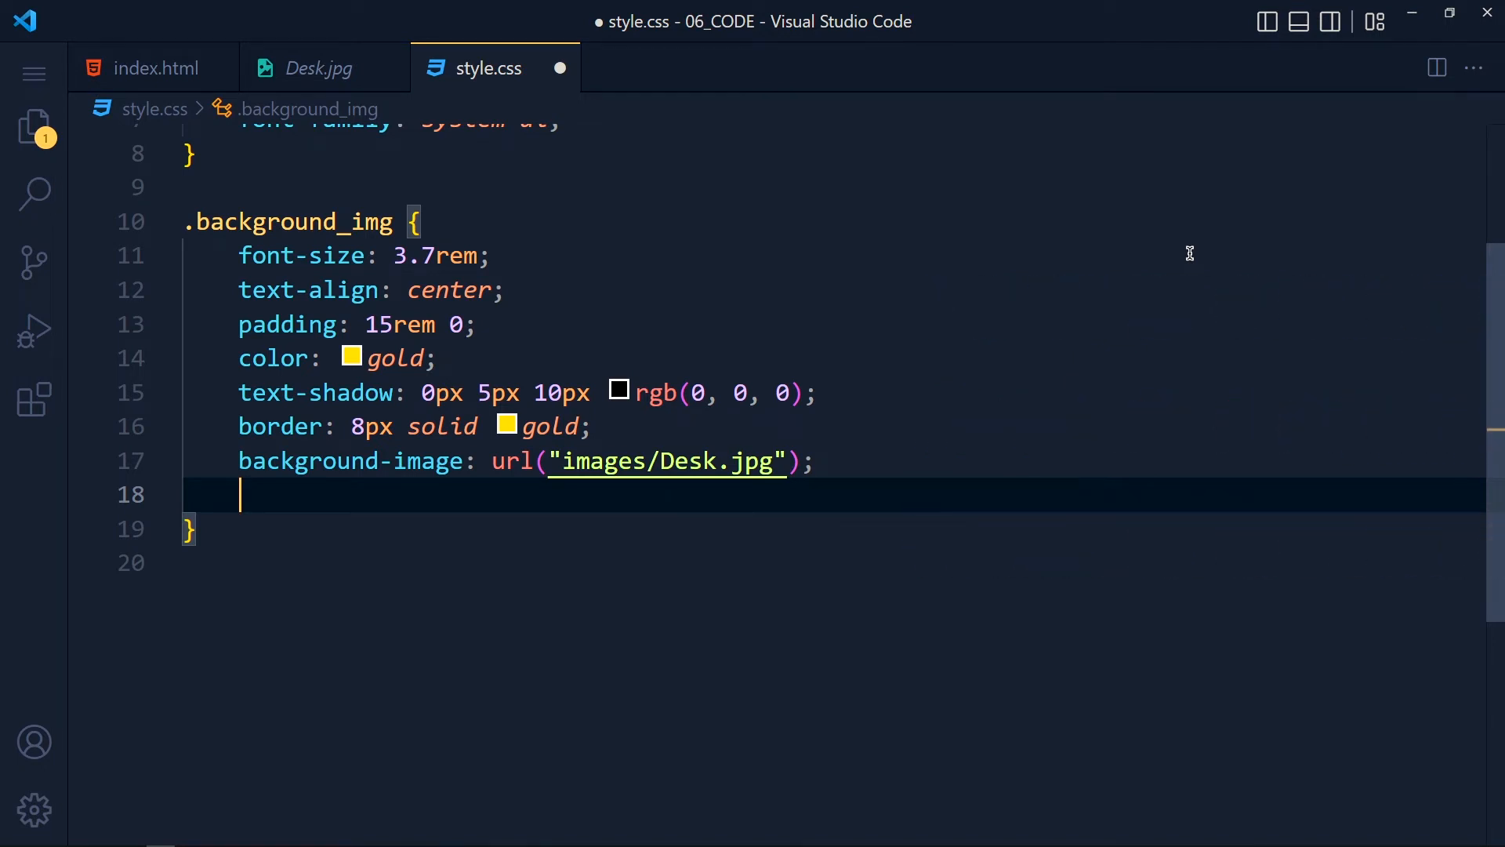
type("backpo")
type("background-size: cover;")
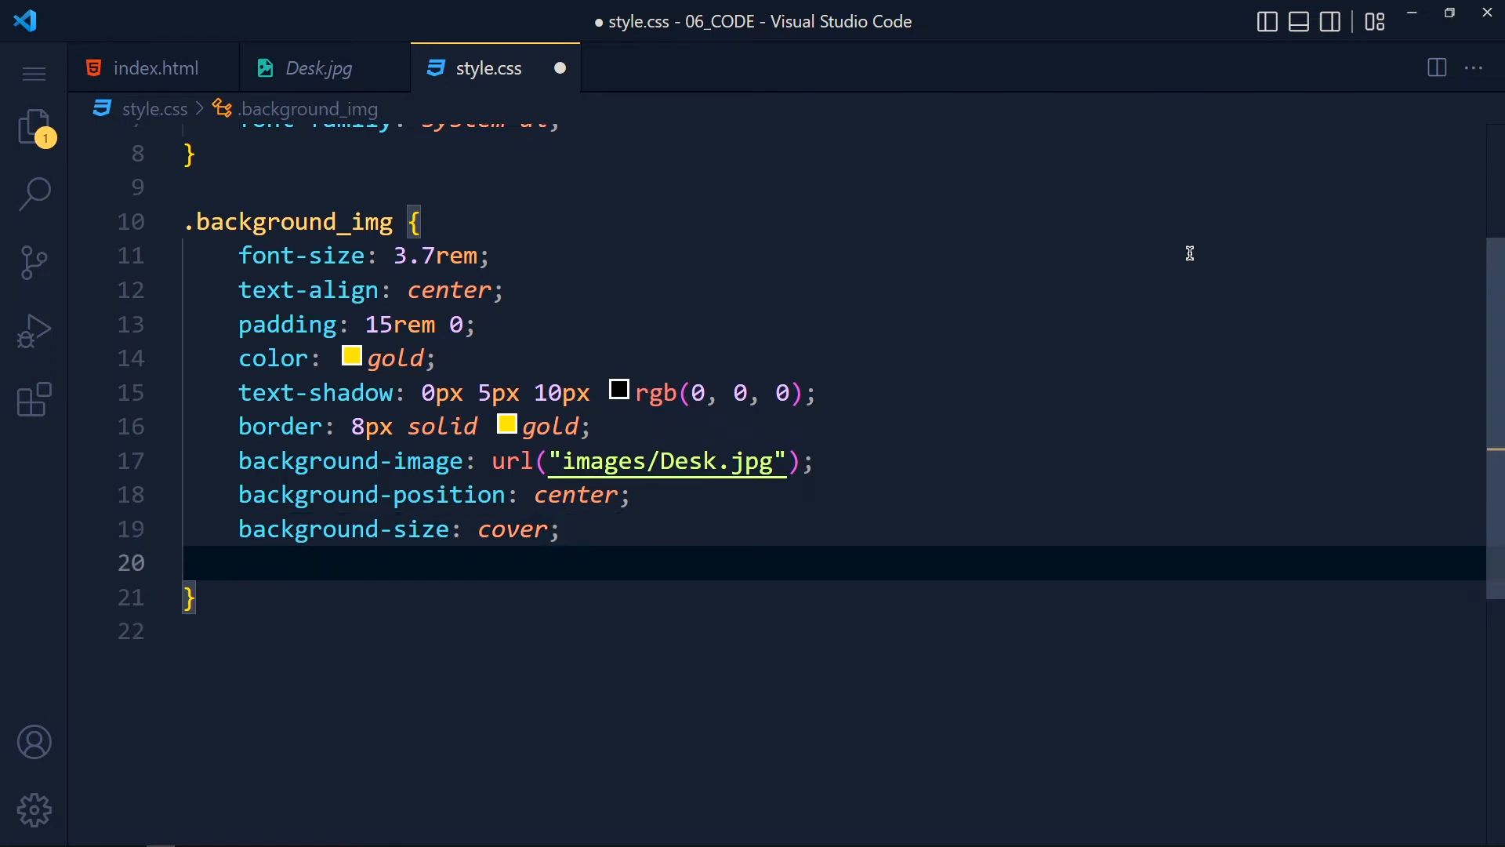
type("background-repeat: no-repeat;")
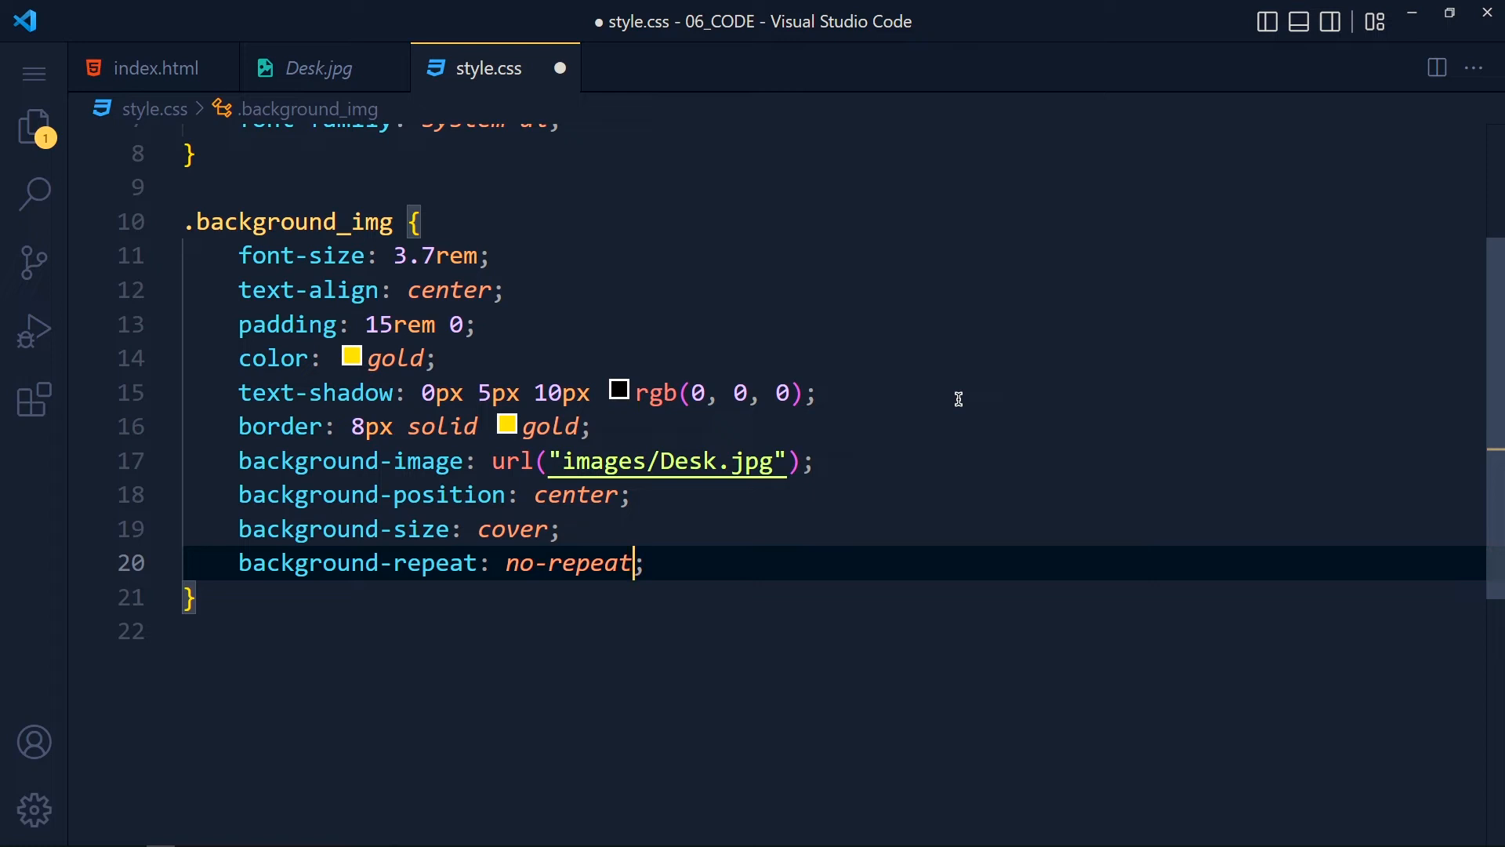
key("ctrl+s")
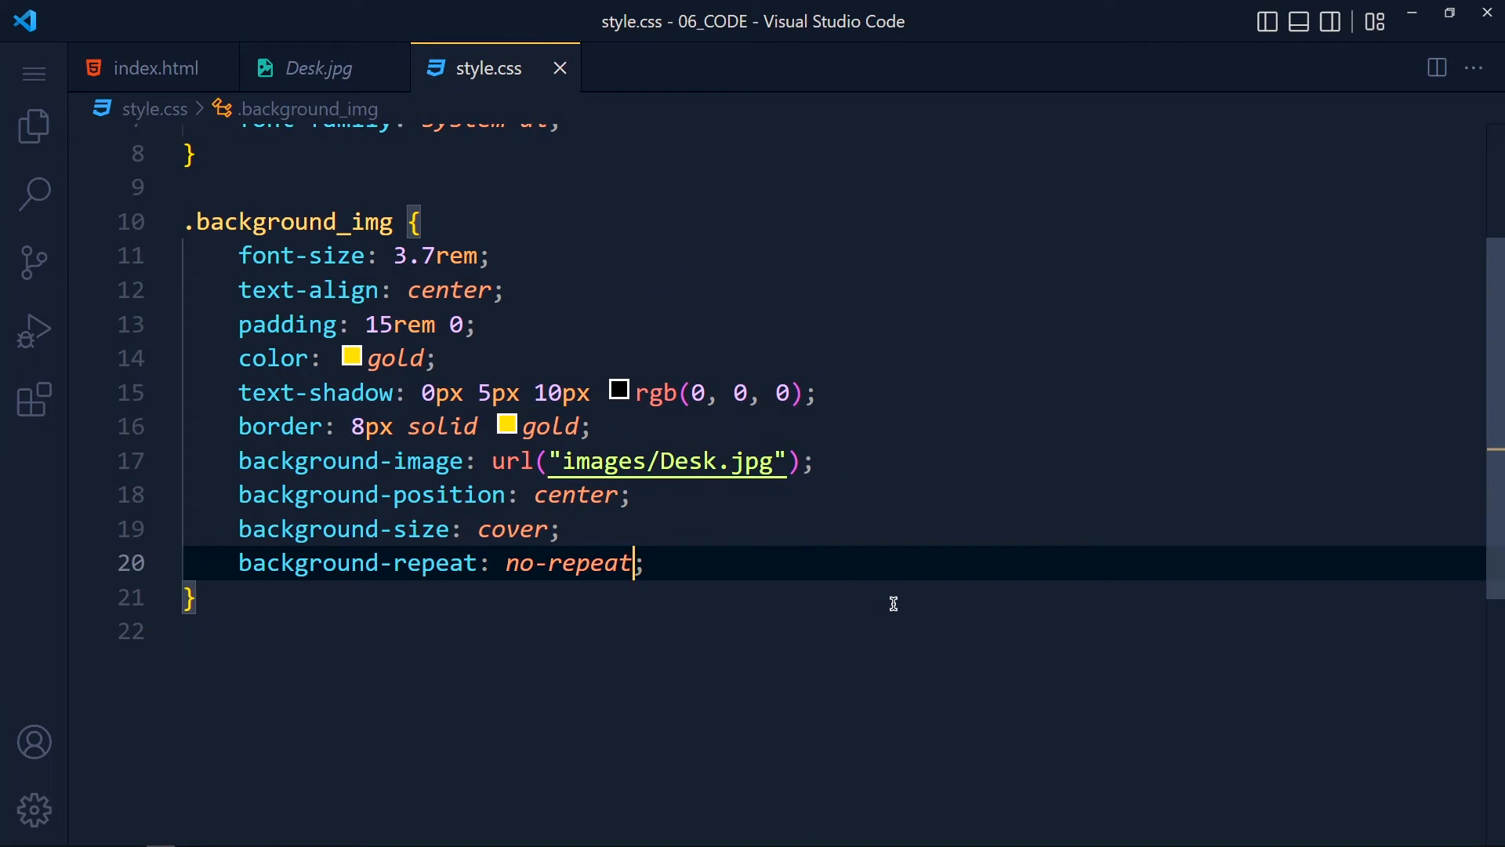
Write the shorthand background: center/cover no-repeat url('images/Desk.jpg'); and save.
key("Enter")
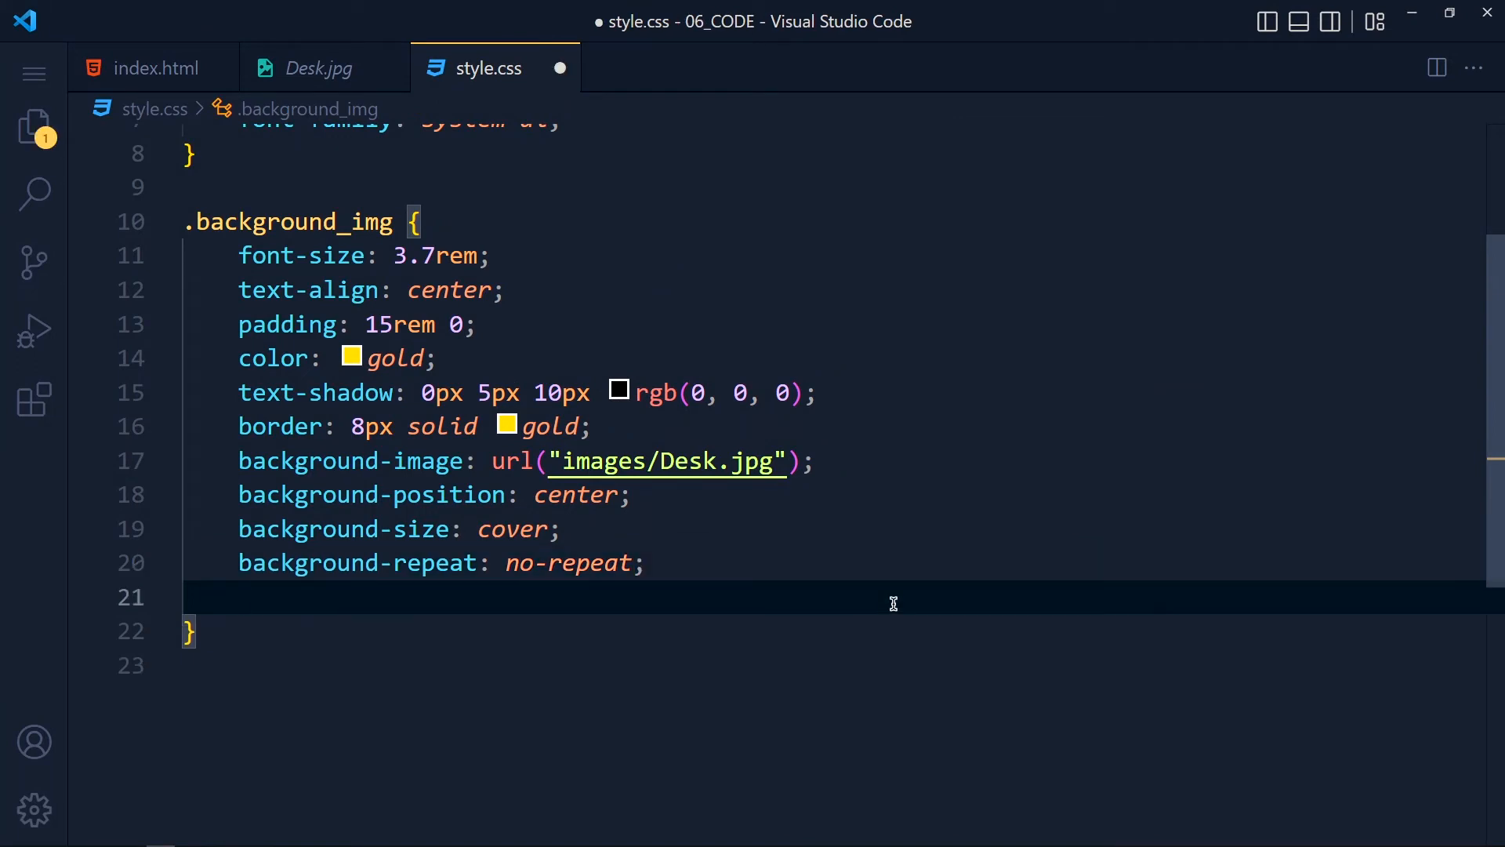
type("background:")
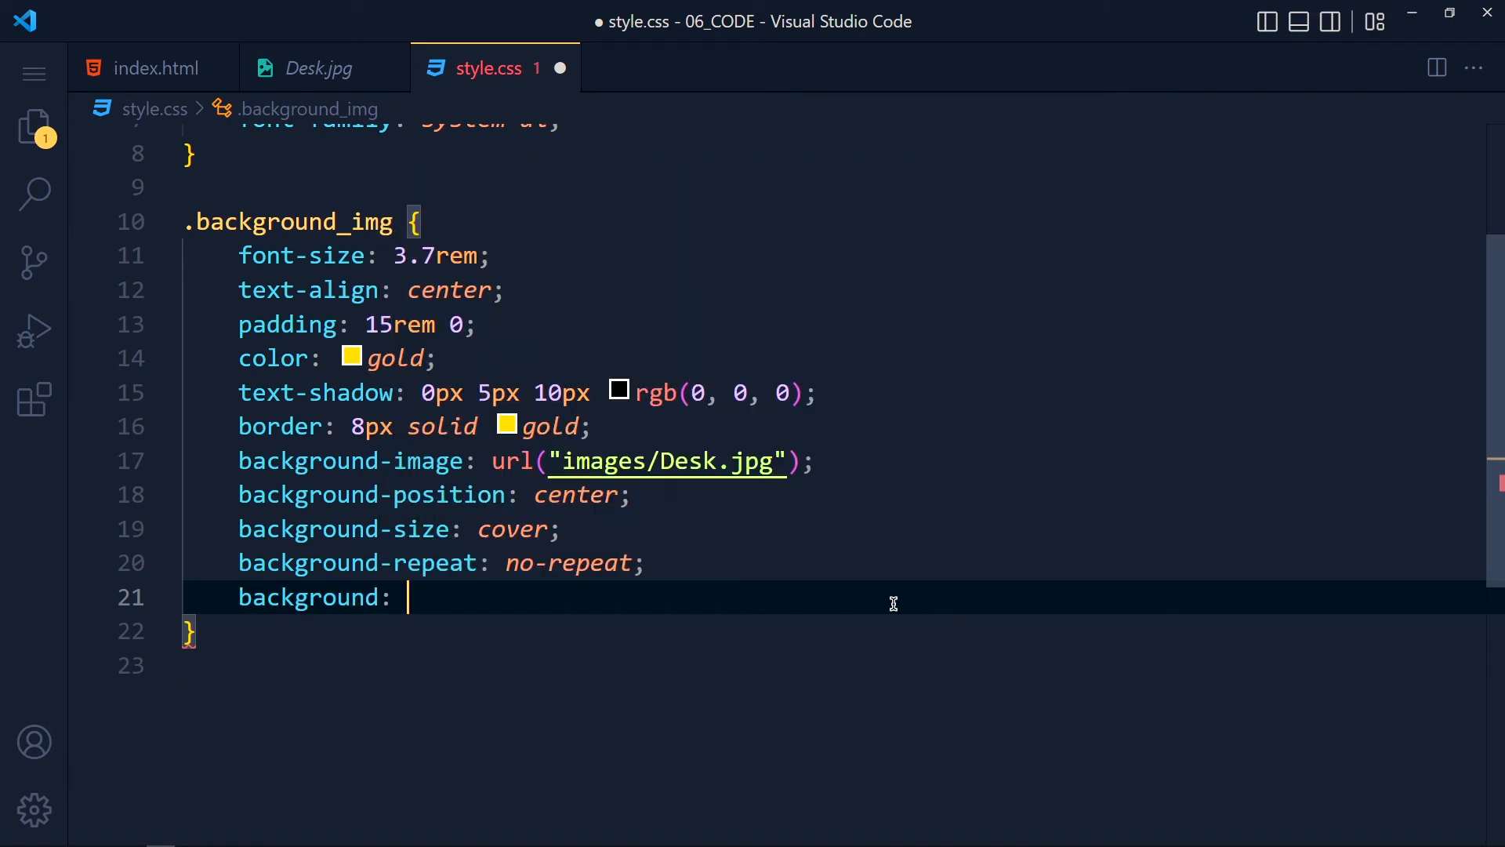
type("center")
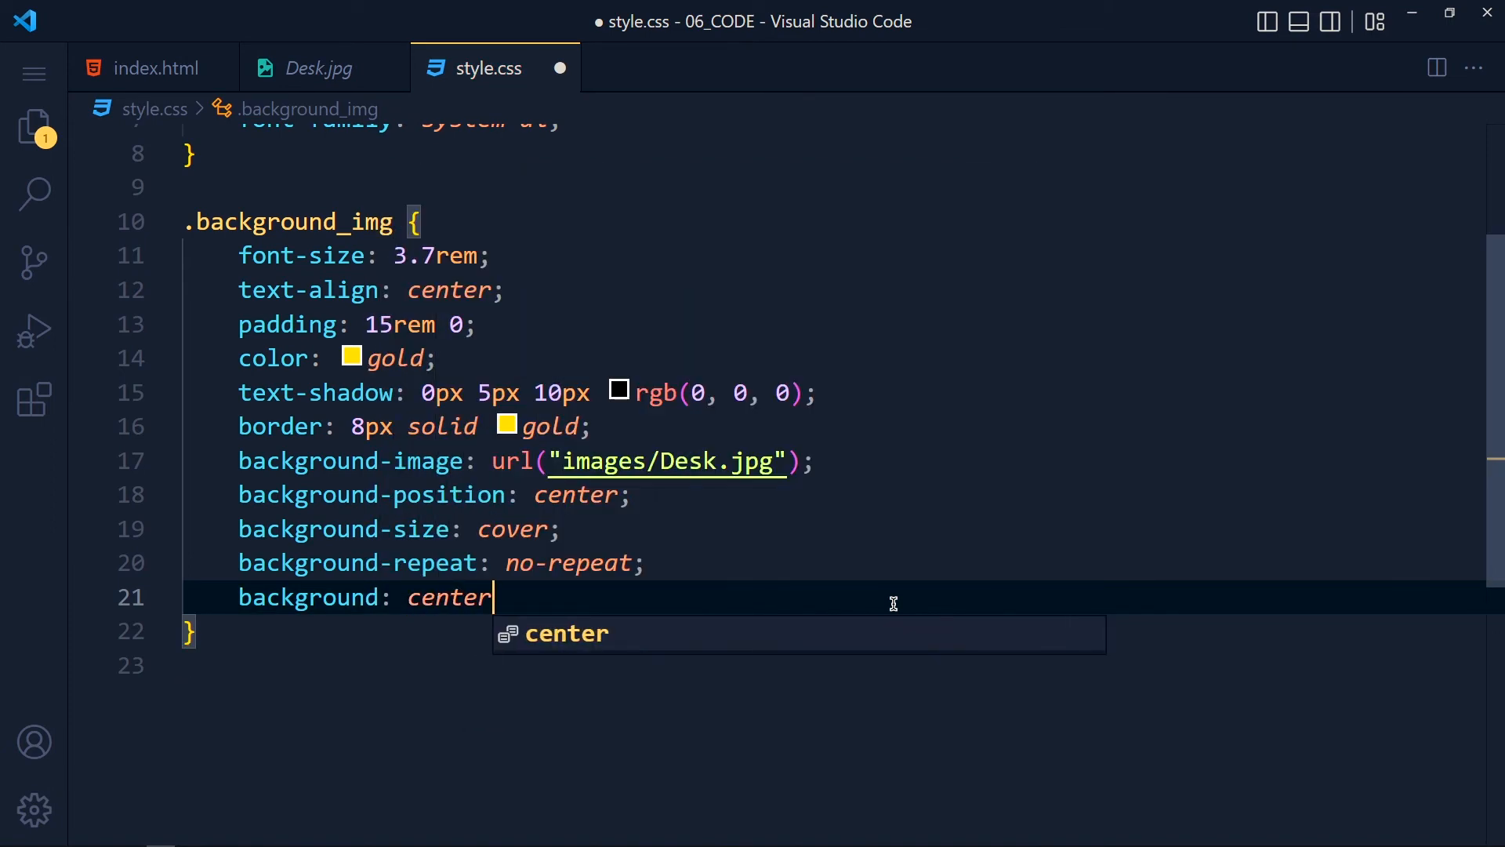
type("/")
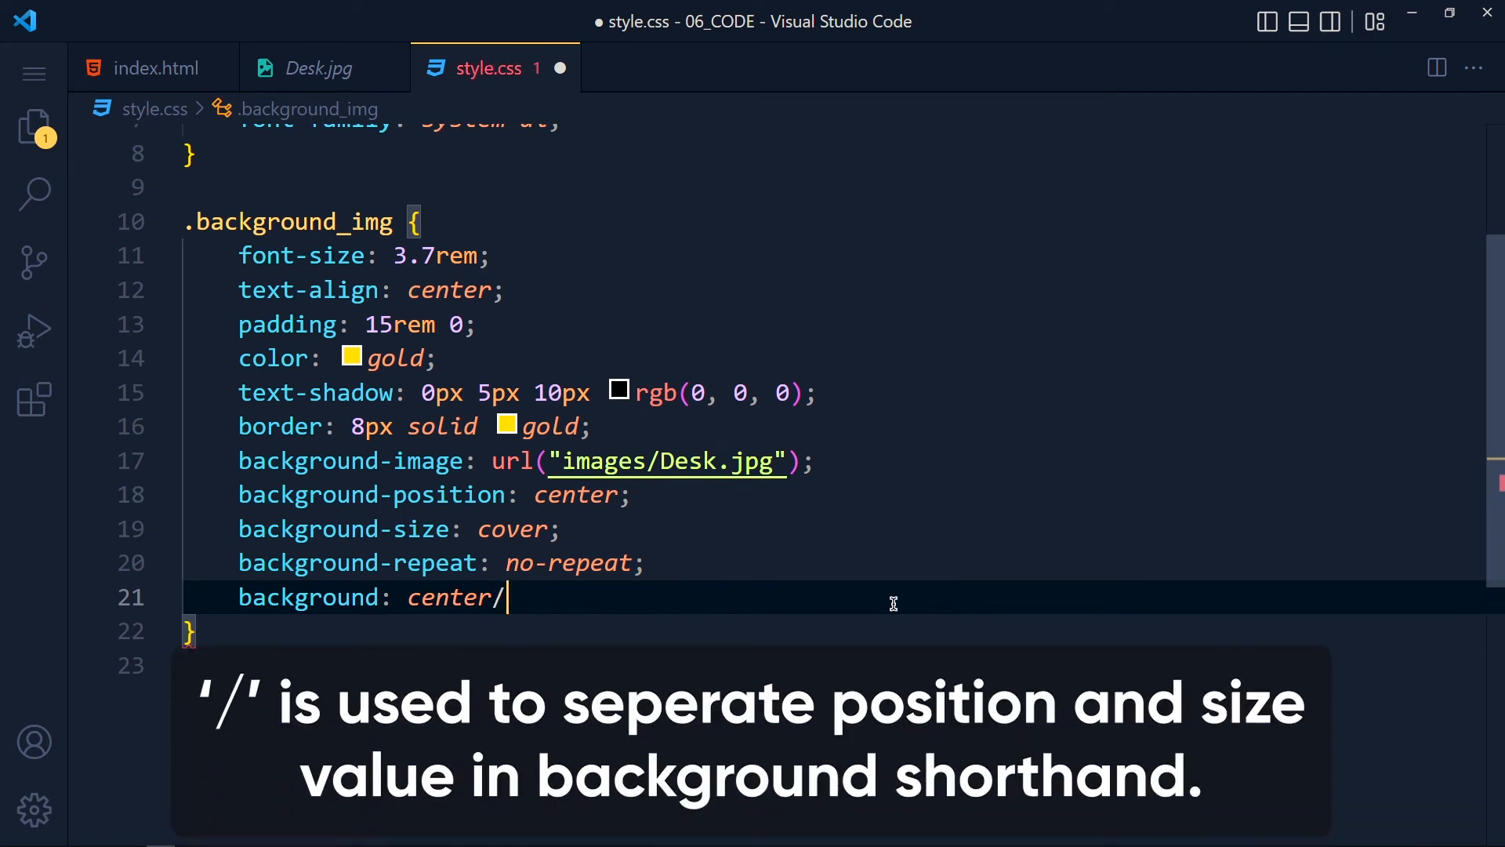
type("cover")
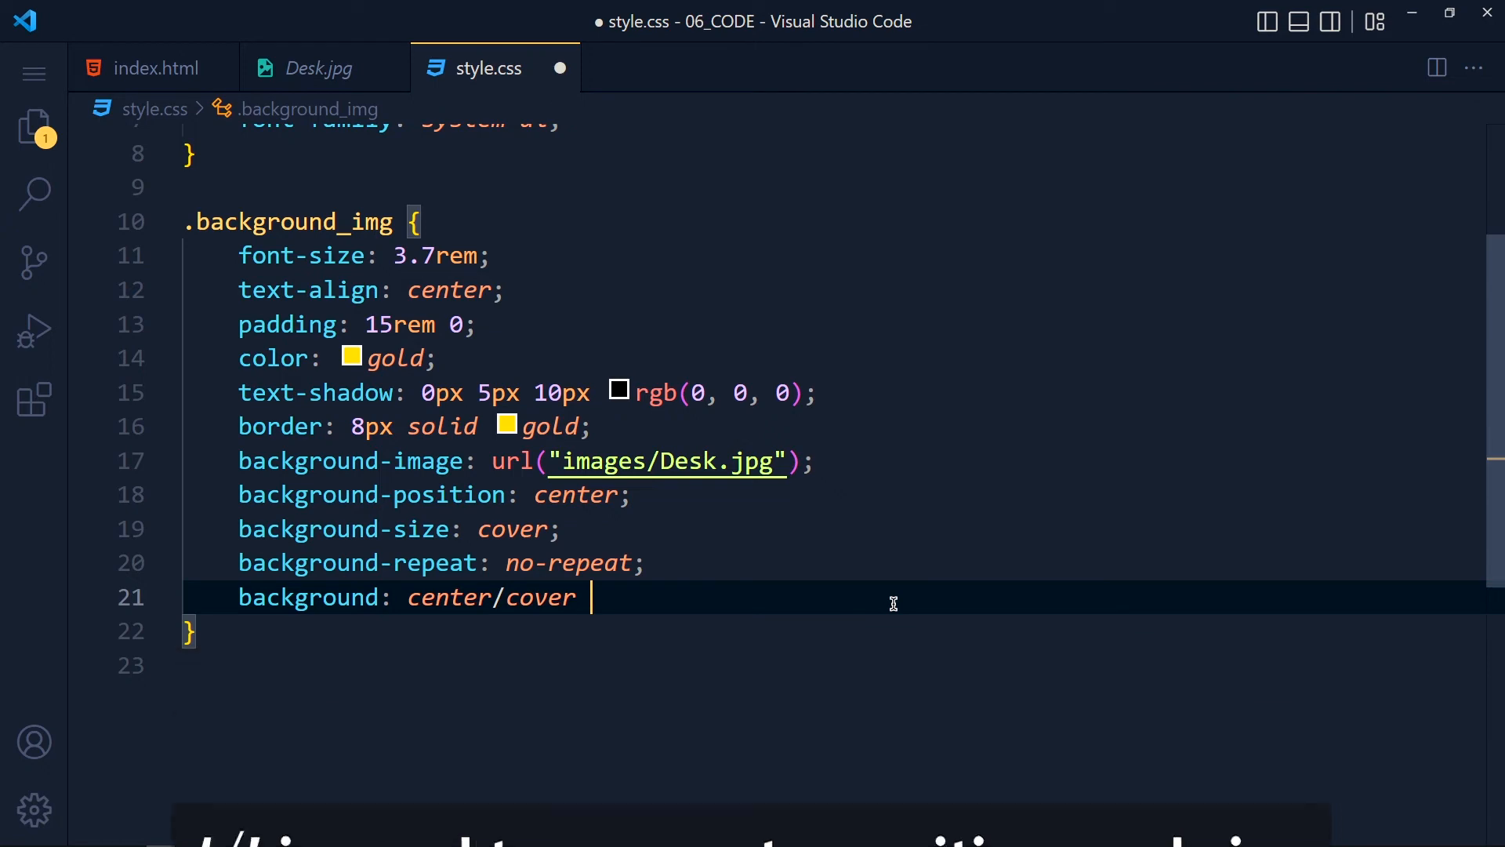
type("no-repeat")
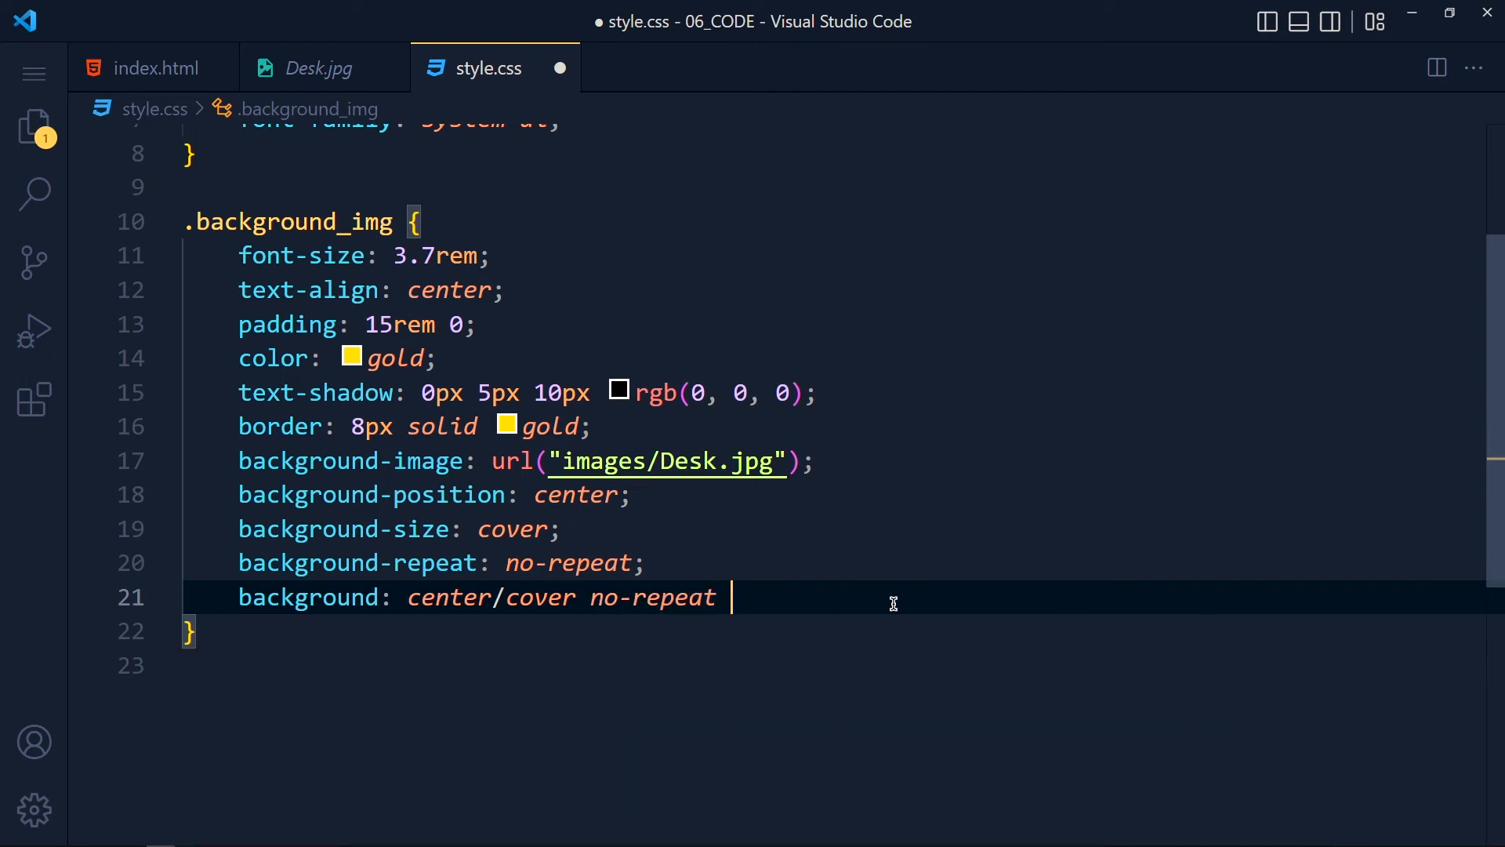
type("url('image'")
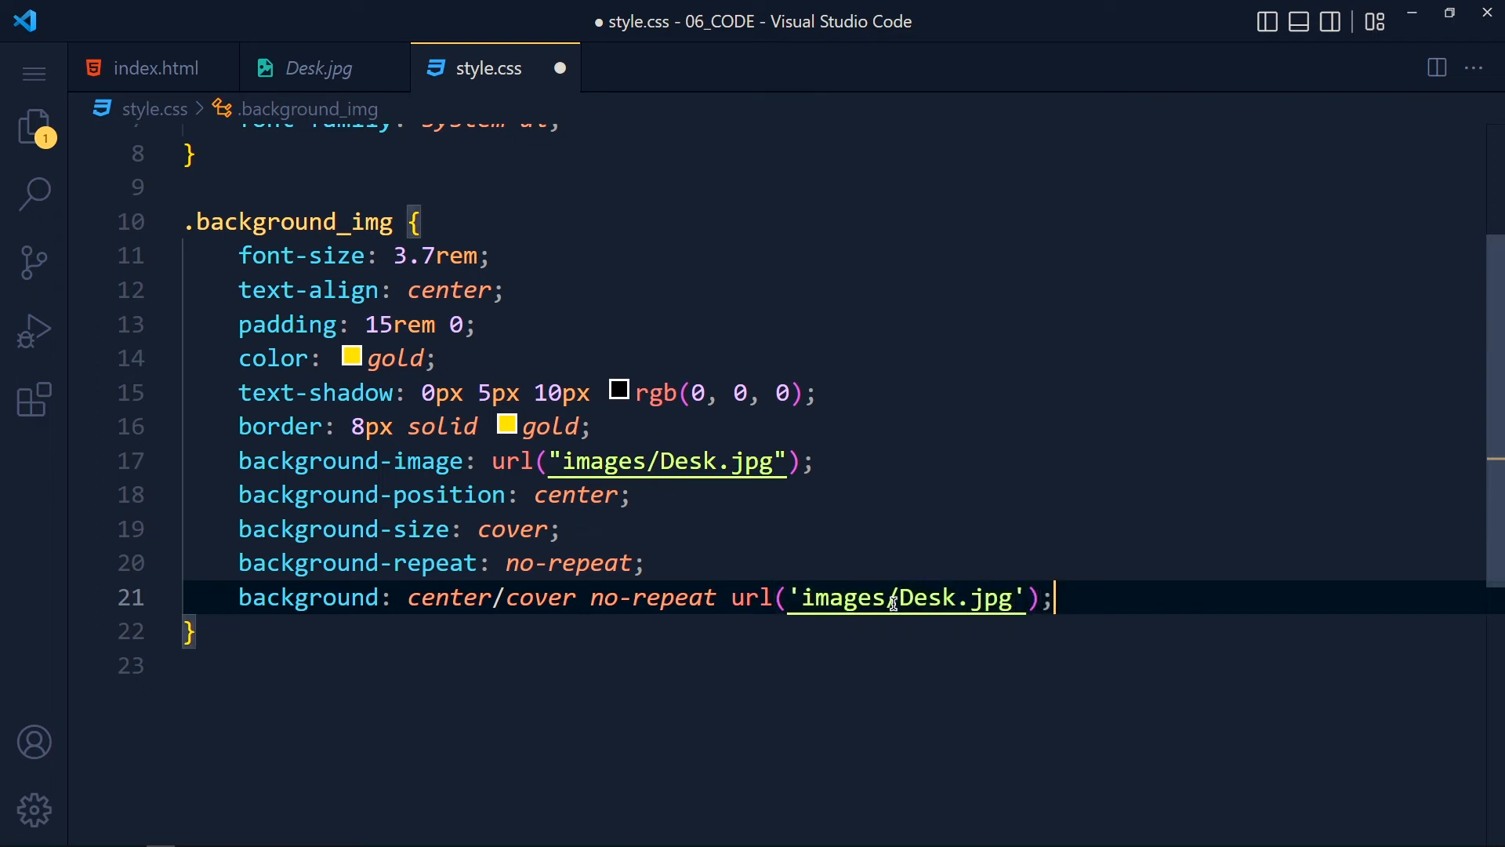
key("ctrl+/")
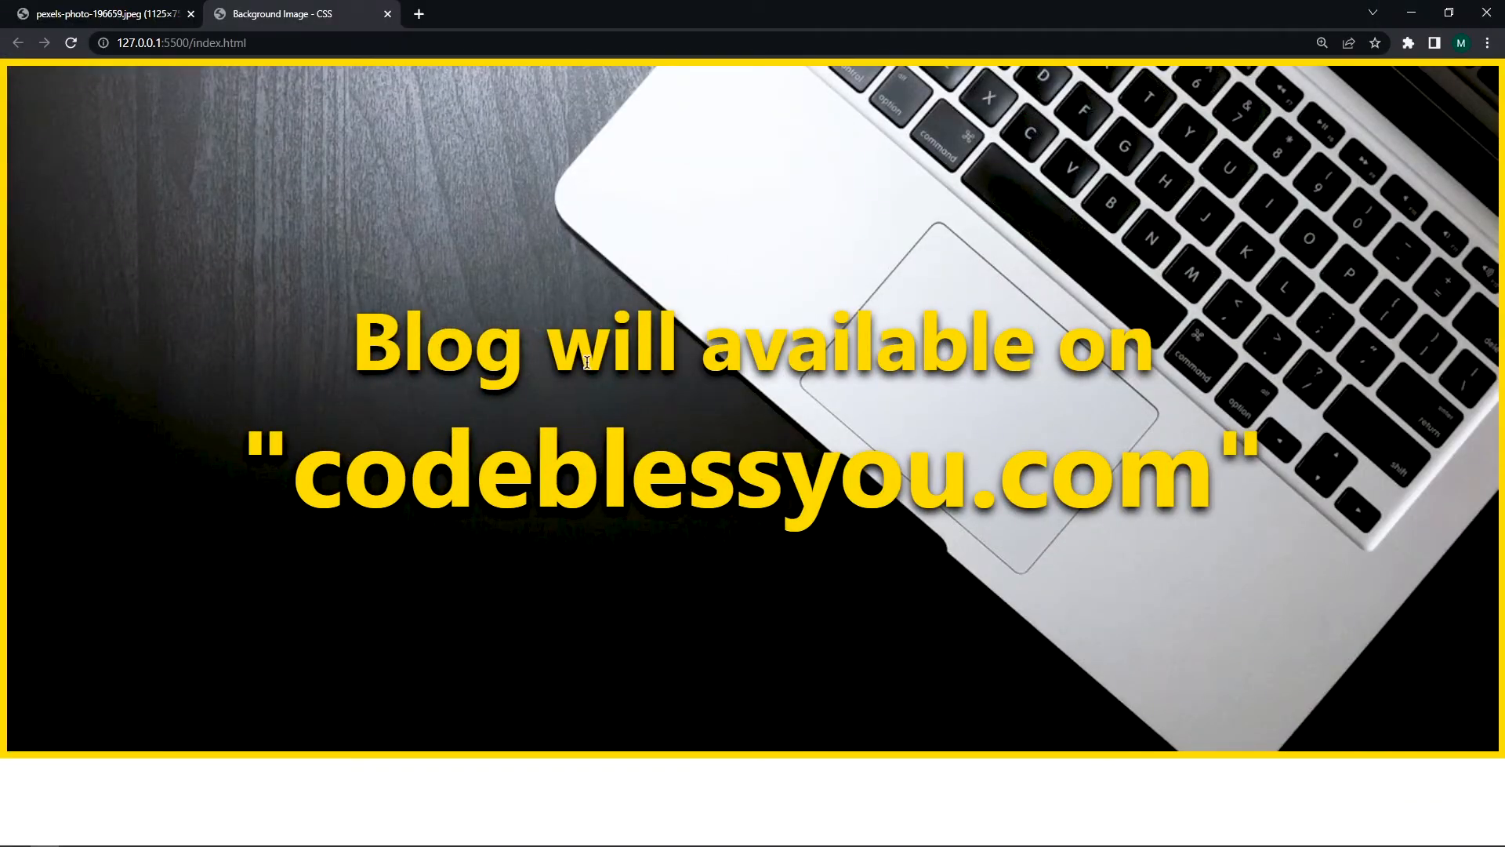
mouse_move(795, 569)
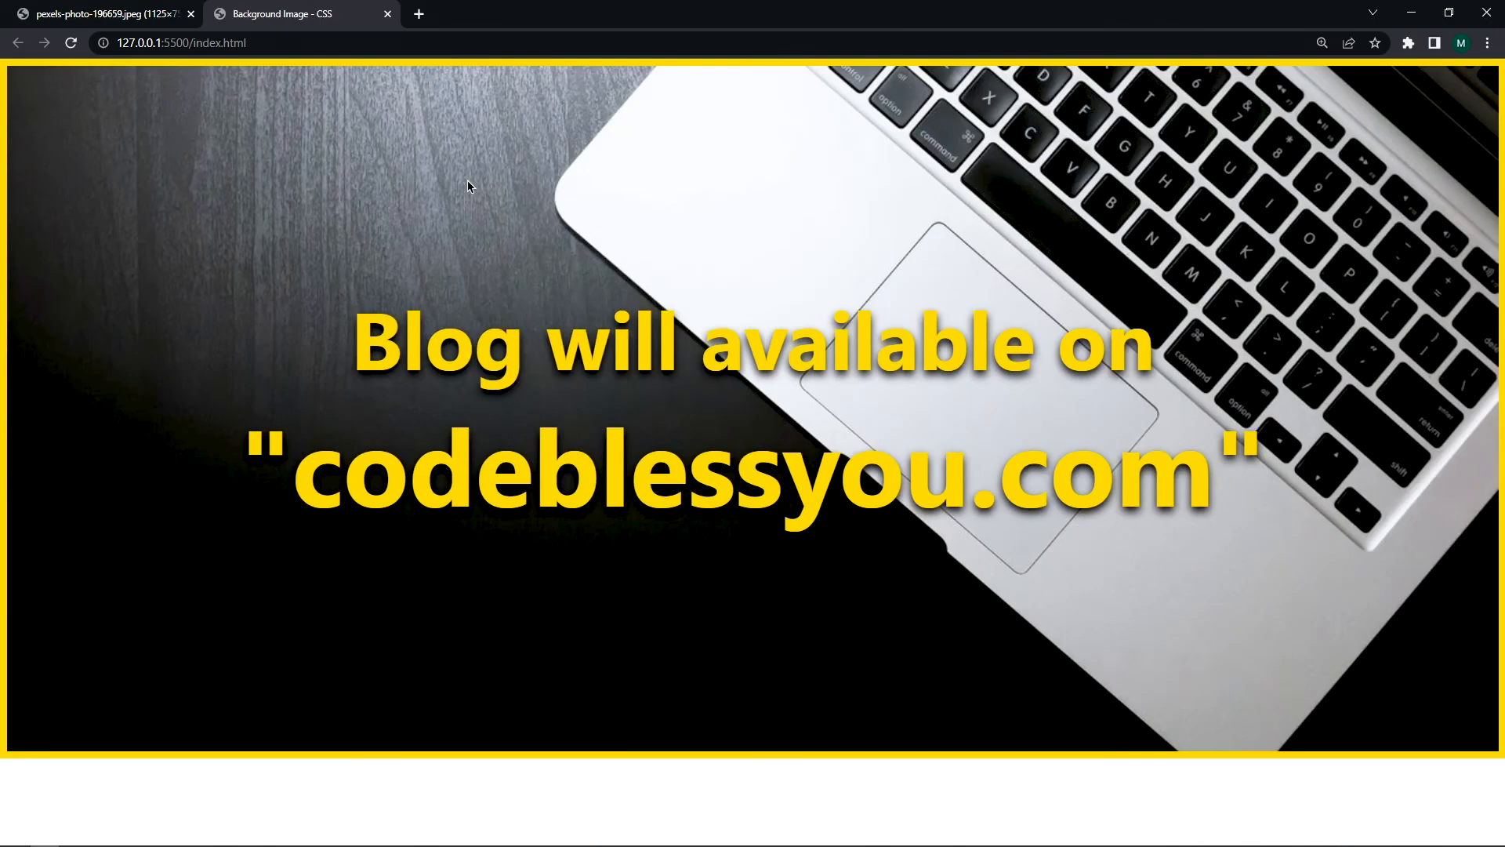
Reload the Chrome preview to see the tablet-and-laptop desk photo behind the gold headlines.
left_click(100, 14)
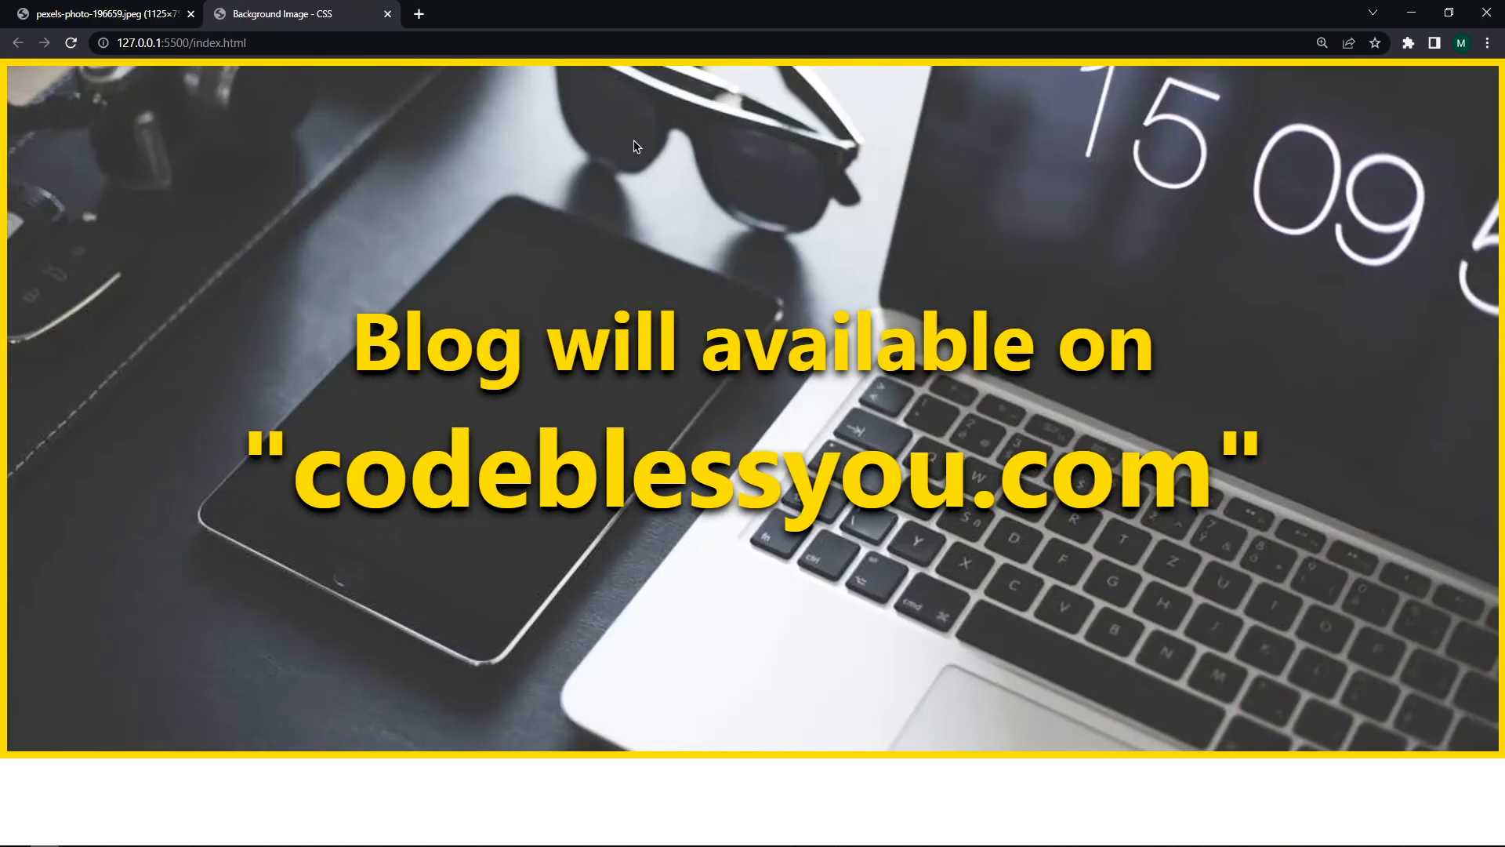
mouse_move(886, 523)
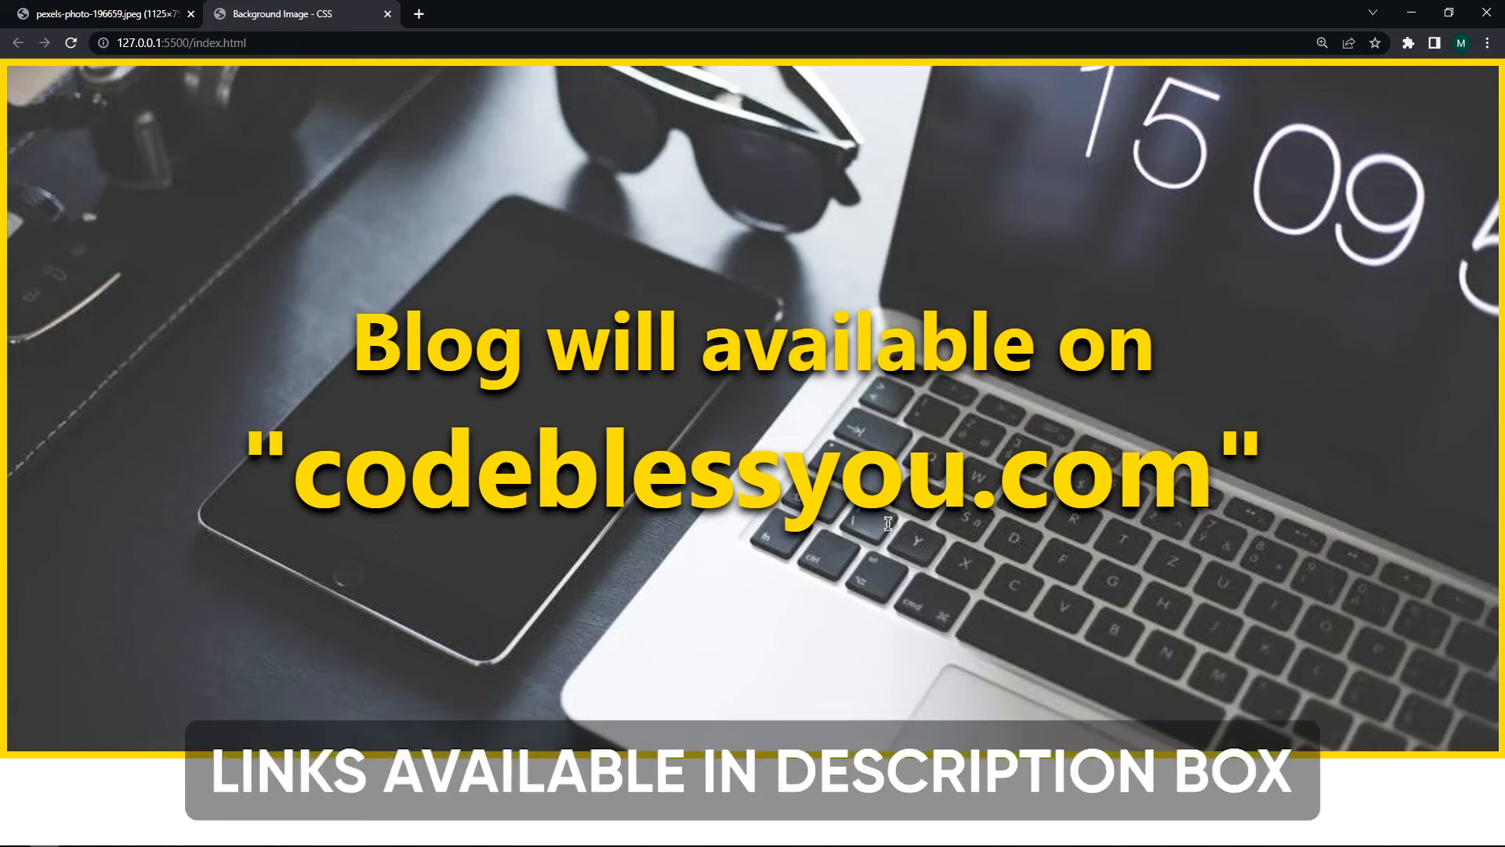
Set the purple gradient card to 16° and copy its CSS code.
scroll("down", 3)
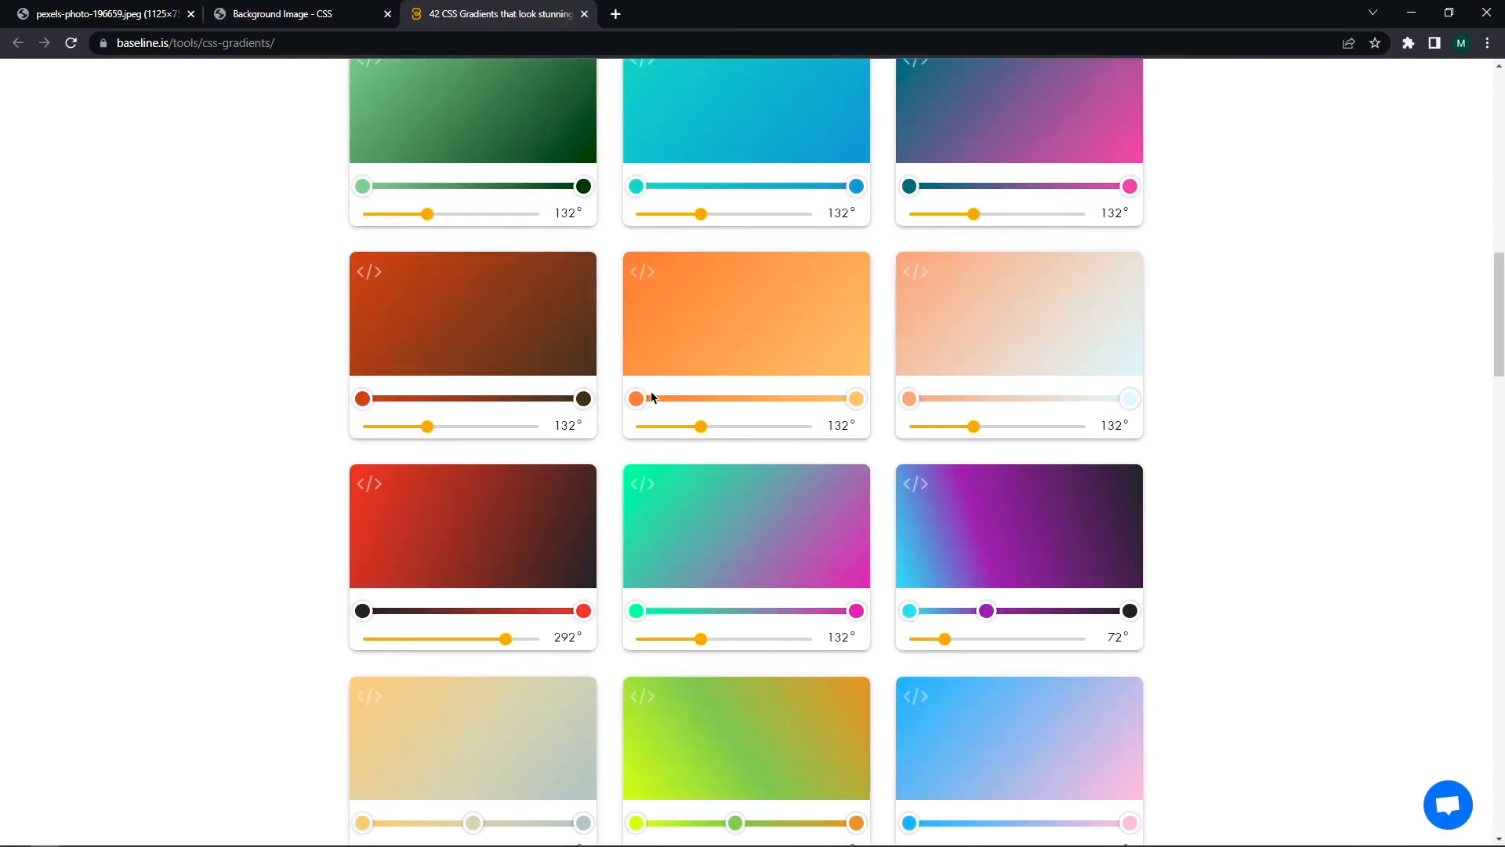
scroll("down", 3)
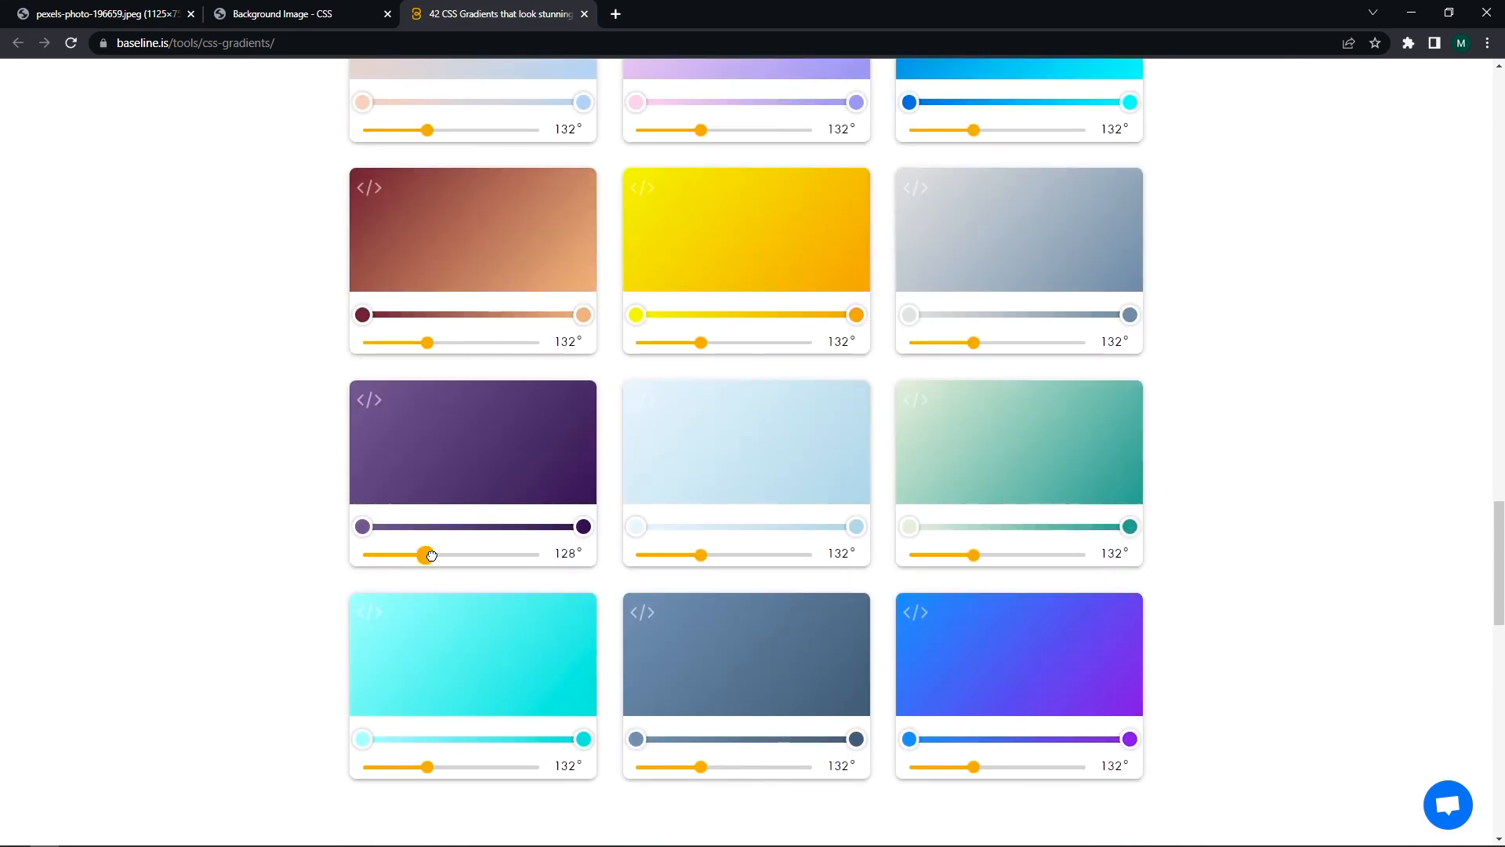
left_click_drag(429, 556, 371, 555)
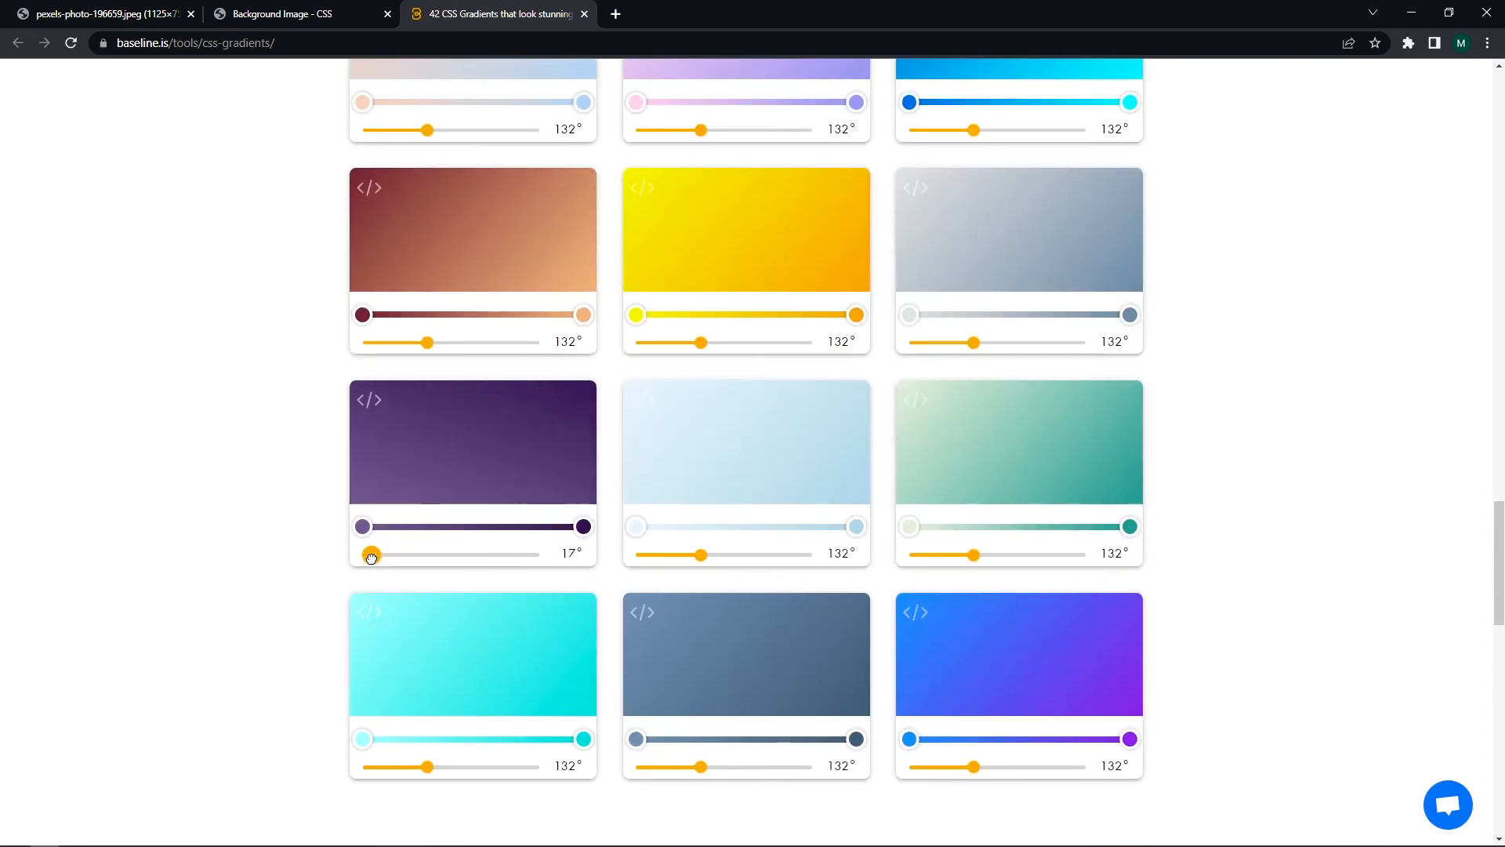
left_click_drag(371, 555, 367, 555)
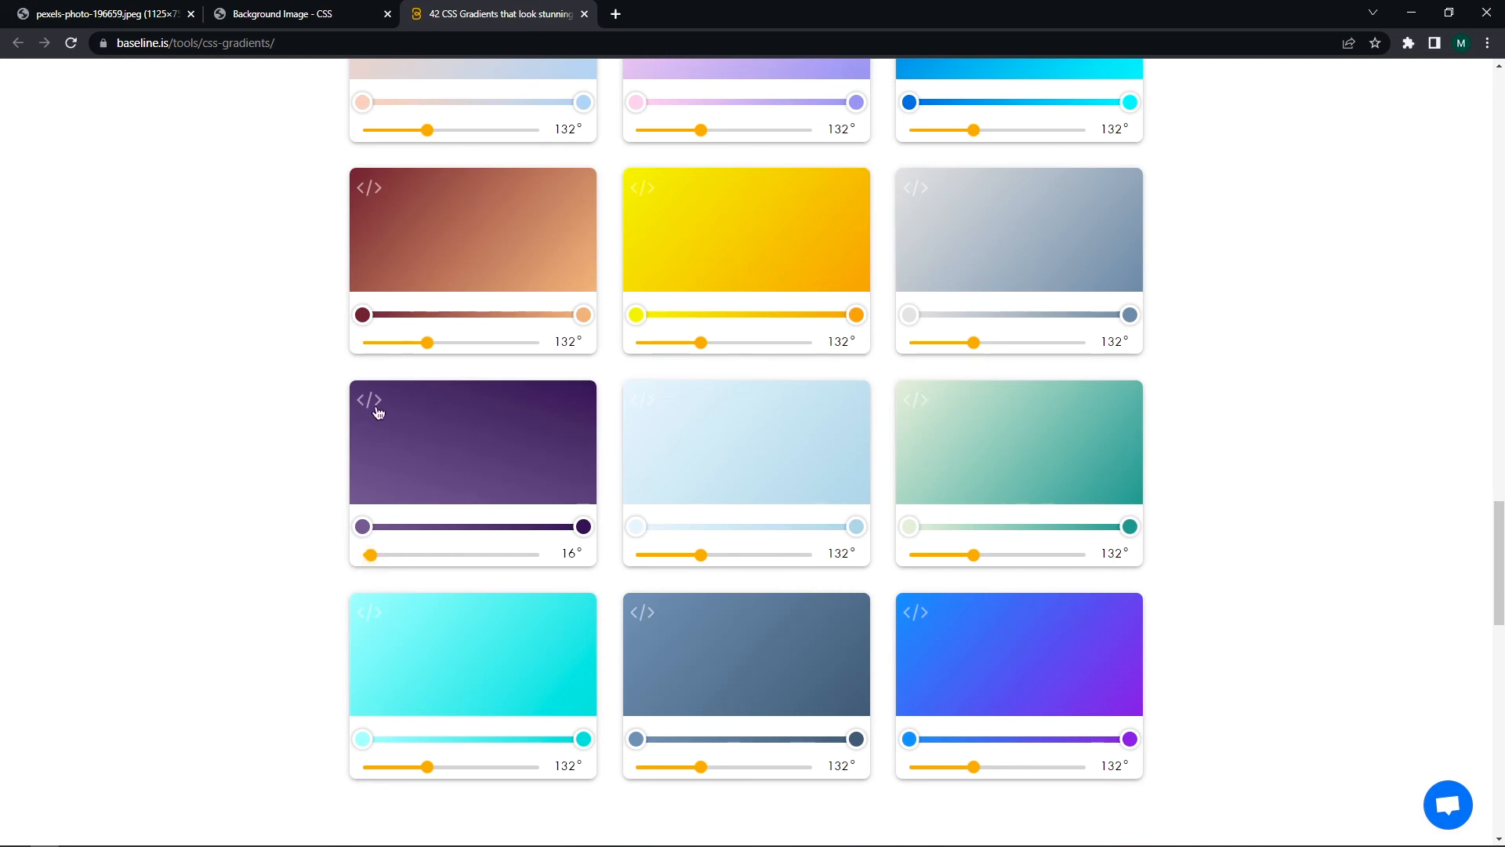
mouse_move(370, 400)
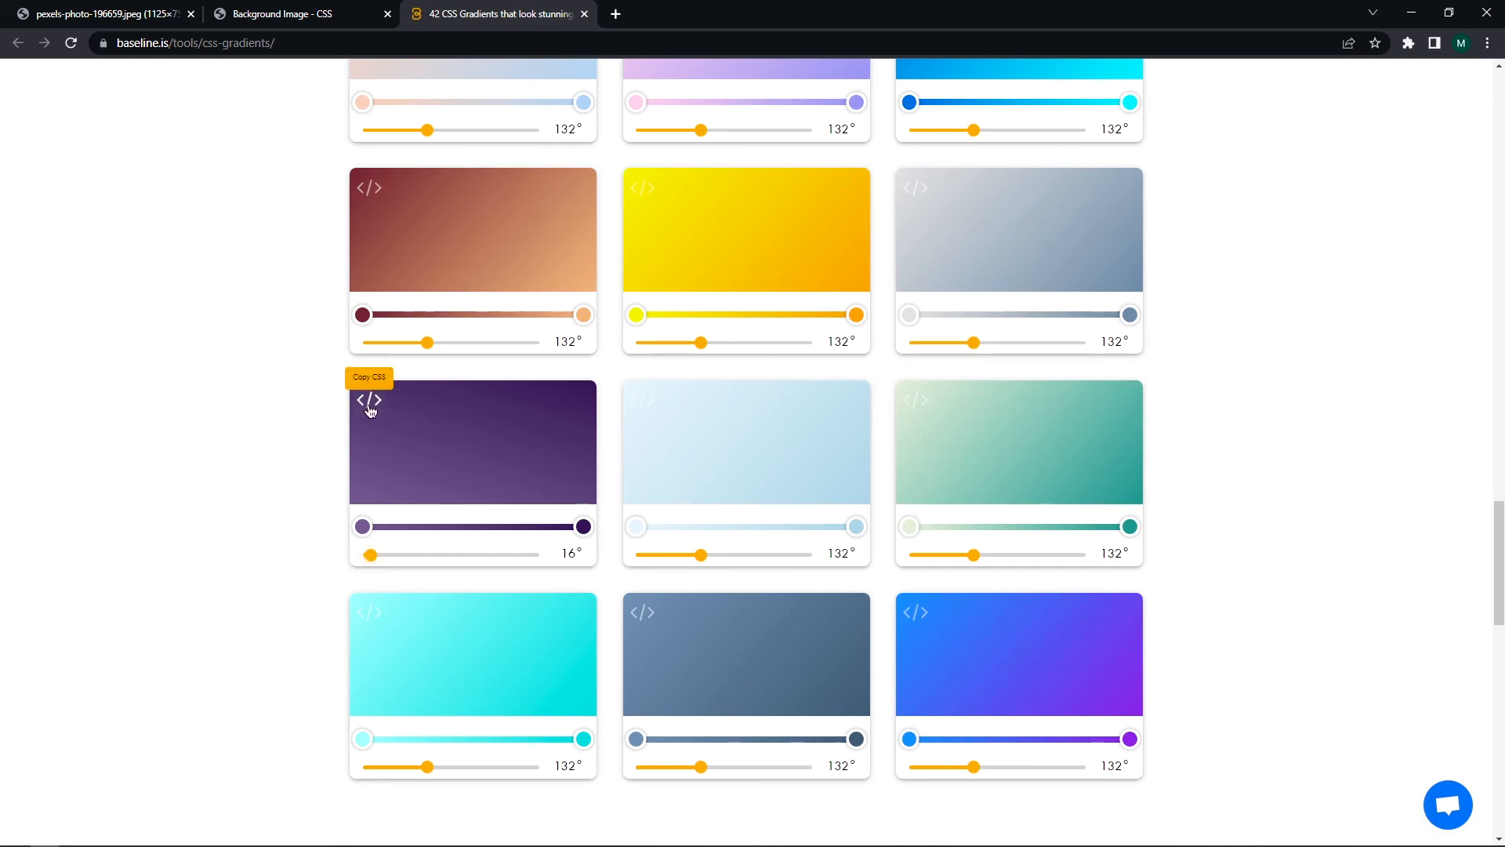
left_click(368, 400)
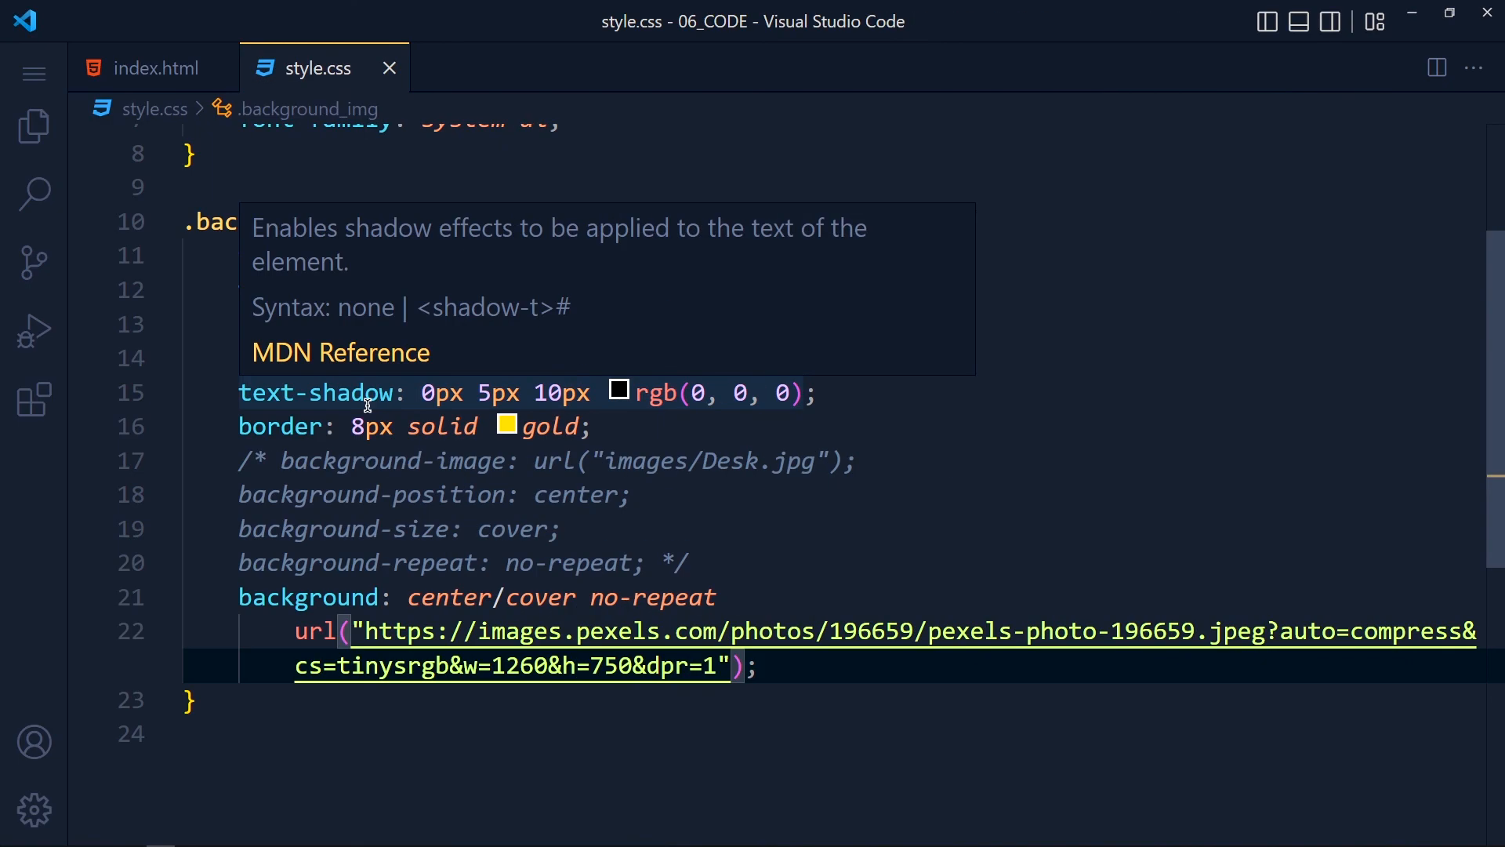
Paste background: linear-gradient(16deg, rgb(115, 93, 142) 0%, rgb(58, 33, 86) 100%); into .background_img.
type("background: linear-gradient(16deg, rgb(115, 93, 142) 0.00%, rgb(58, 33, 86) 100.00%);")
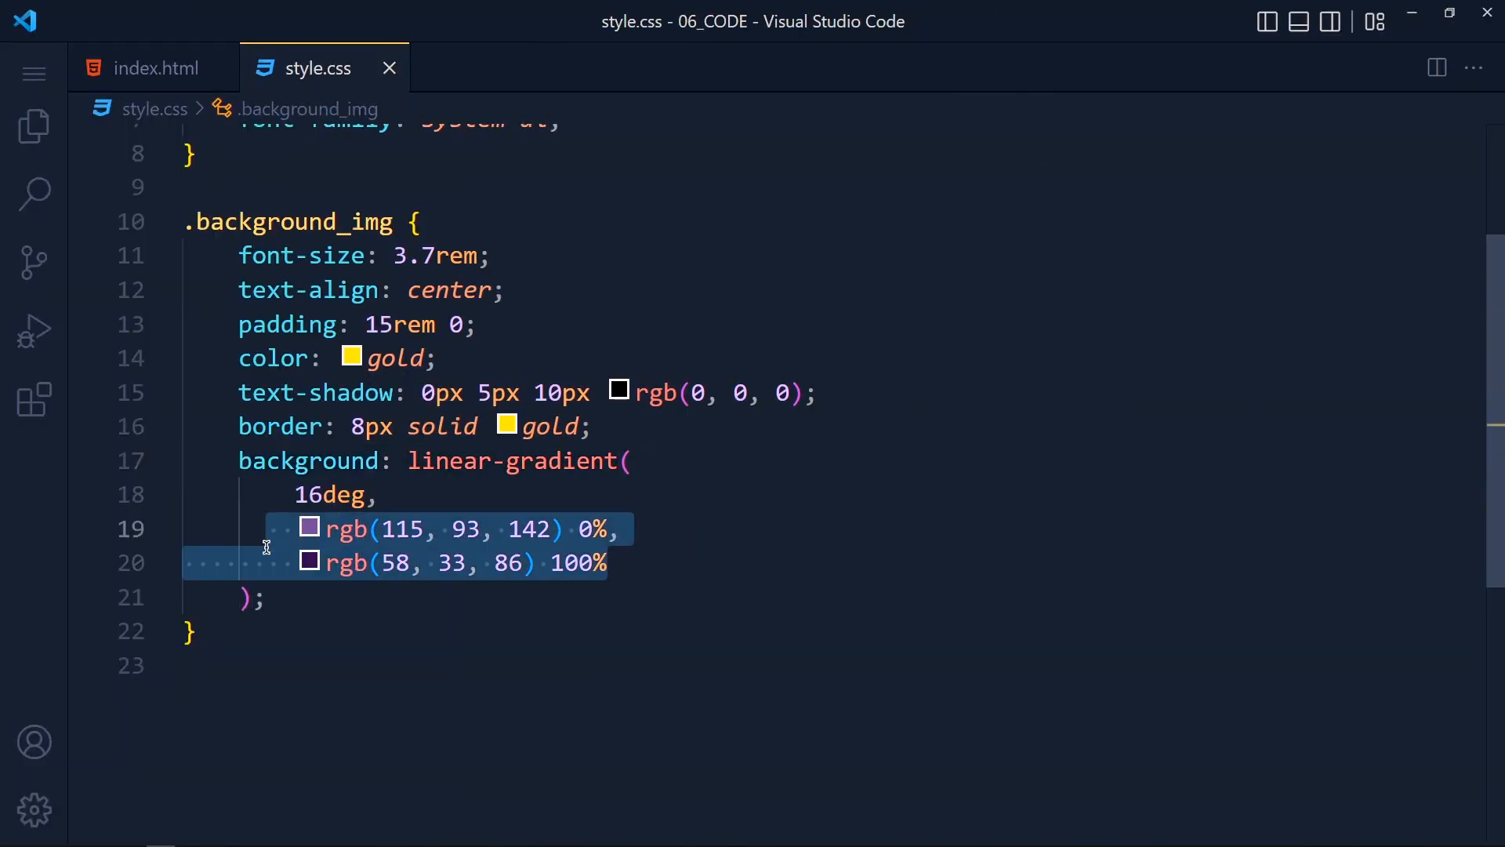
left_click(473, 459)
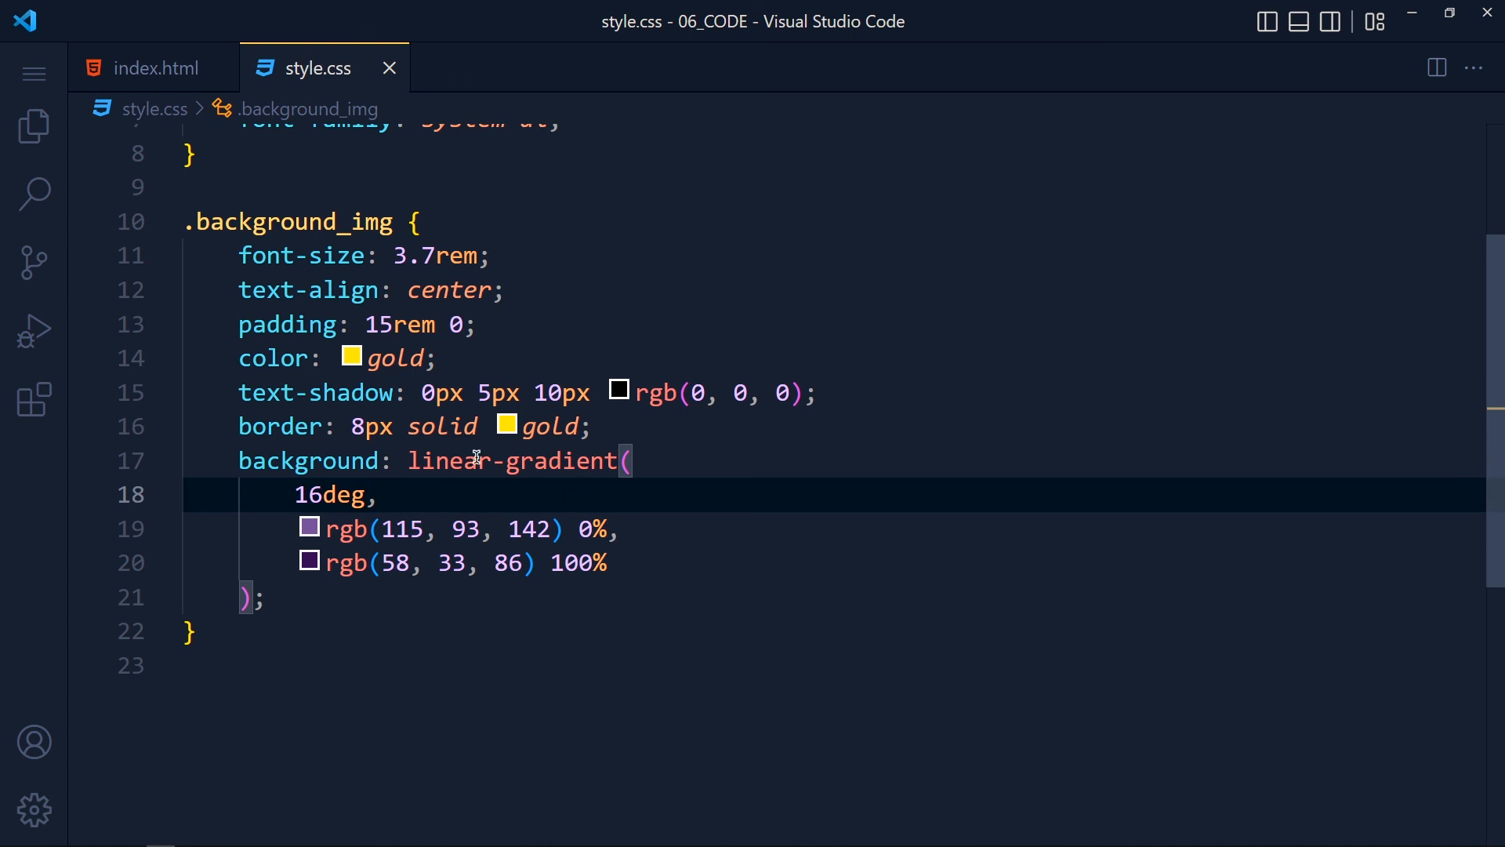
mouse_move(501, 486)
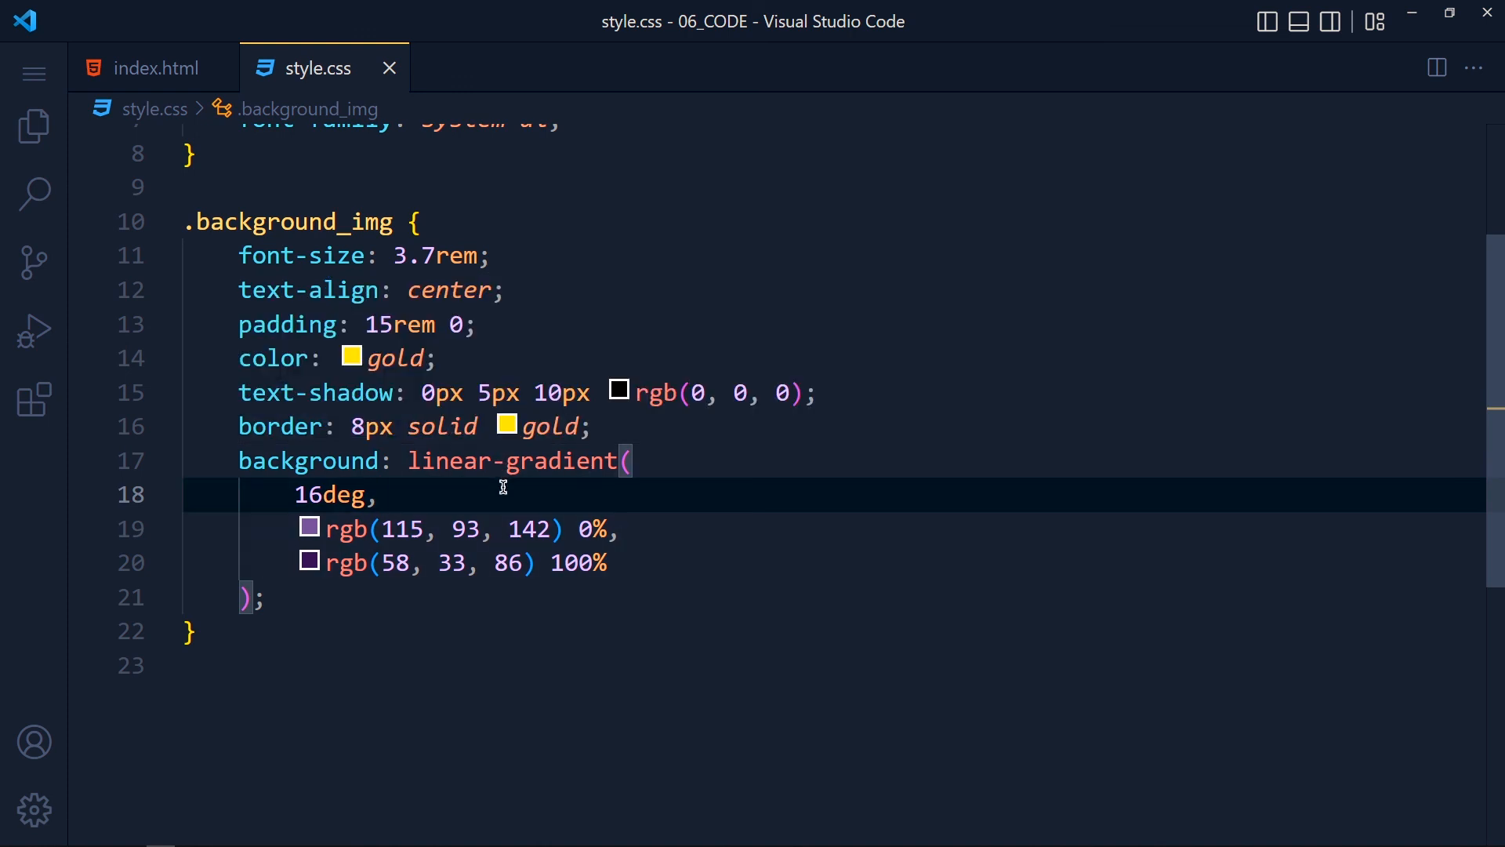